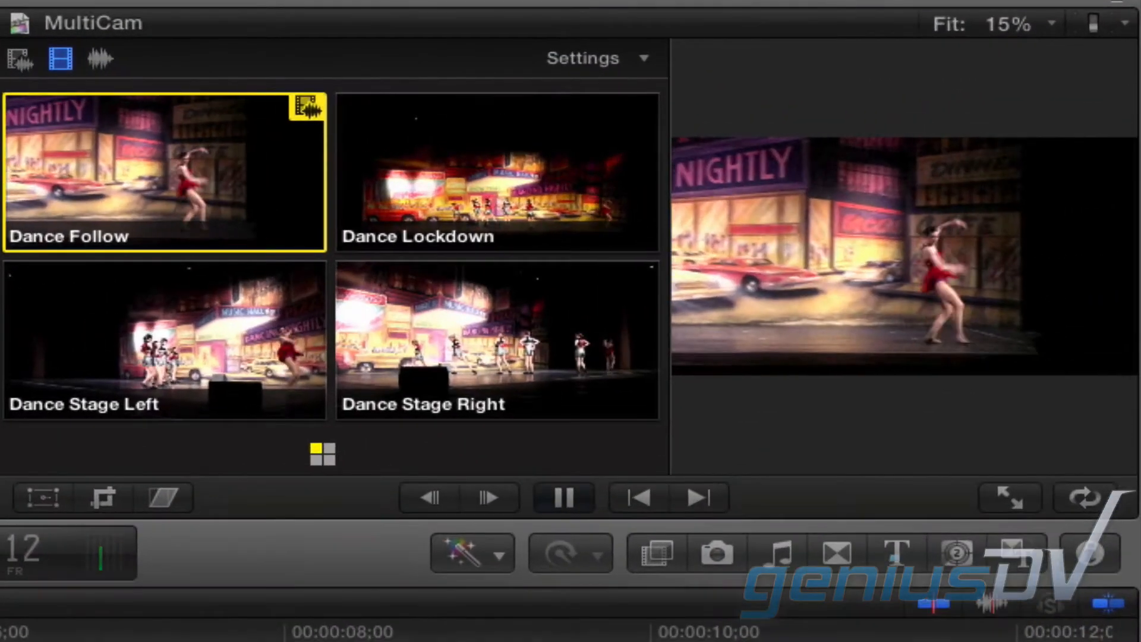
# Step: Switch video to Dance Lockdown, then Dance Stage Left, then back, keeping Dance Follow audio
pyautogui.click(497, 172)
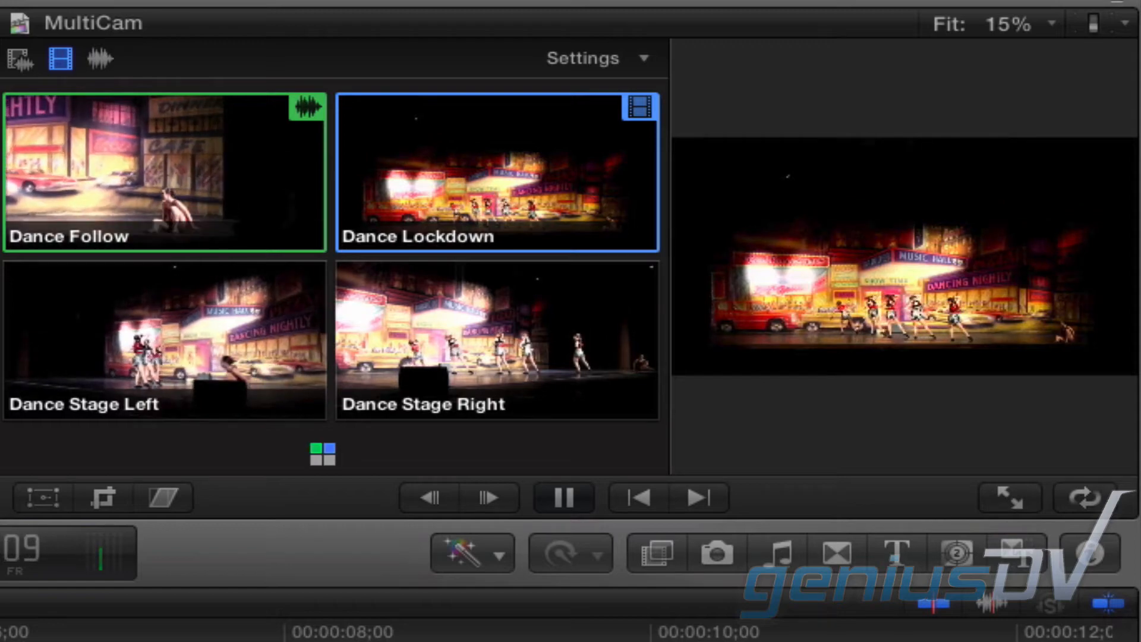
pyautogui.click(497, 340)
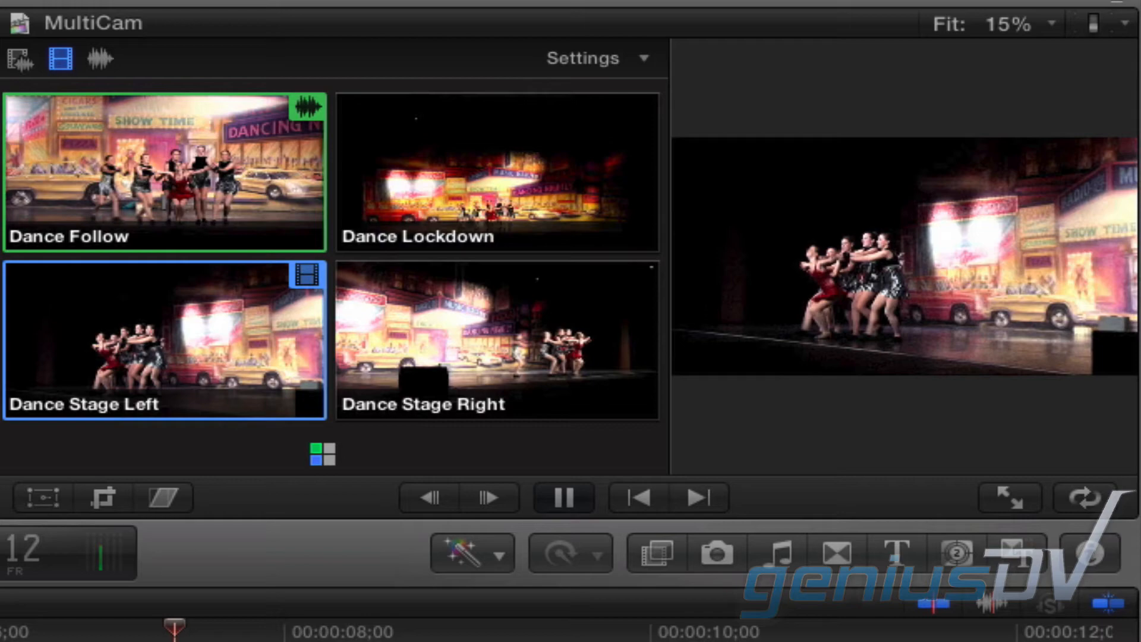
pyautogui.click(496, 172)
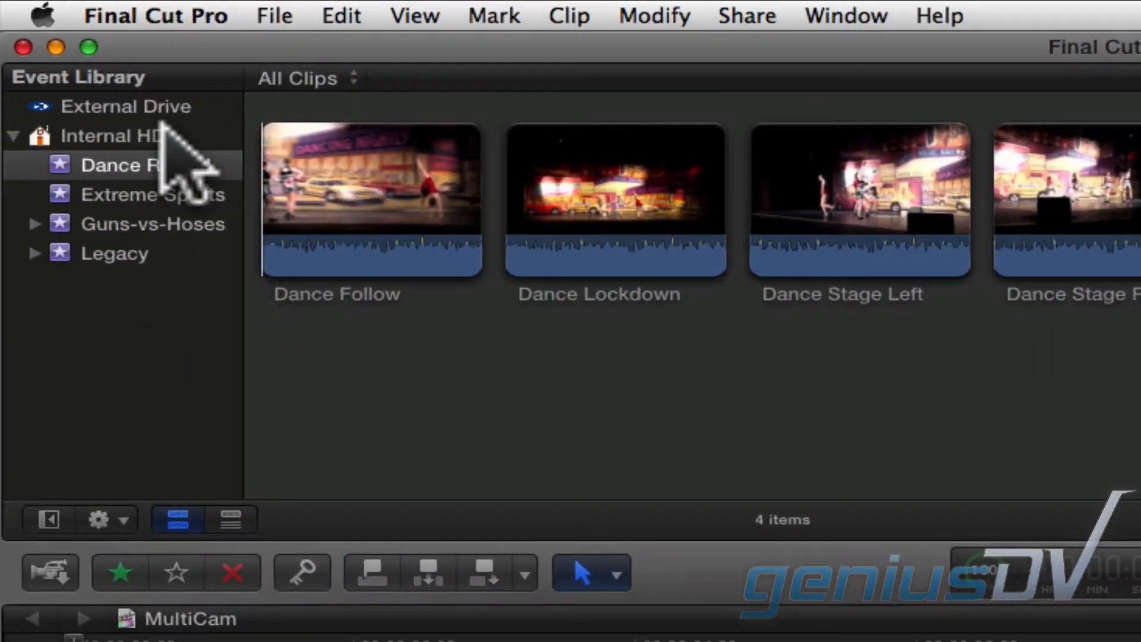
# Step: In Preferences > Playback, choose Use proxy media for playback
pyautogui.click(155, 16)
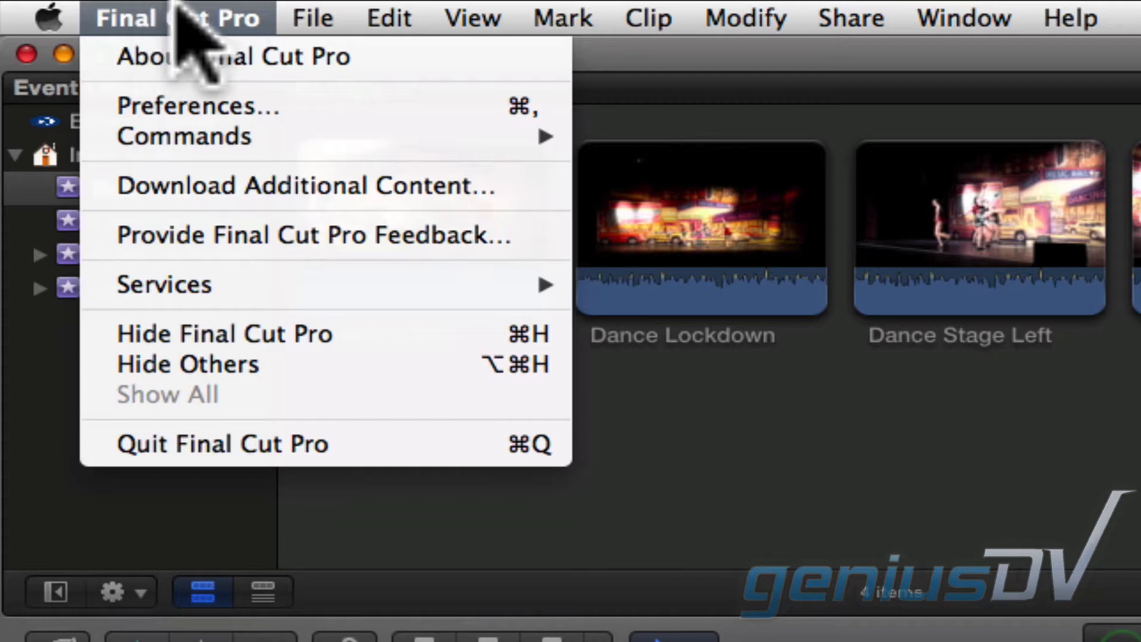
pyautogui.click(199, 105)
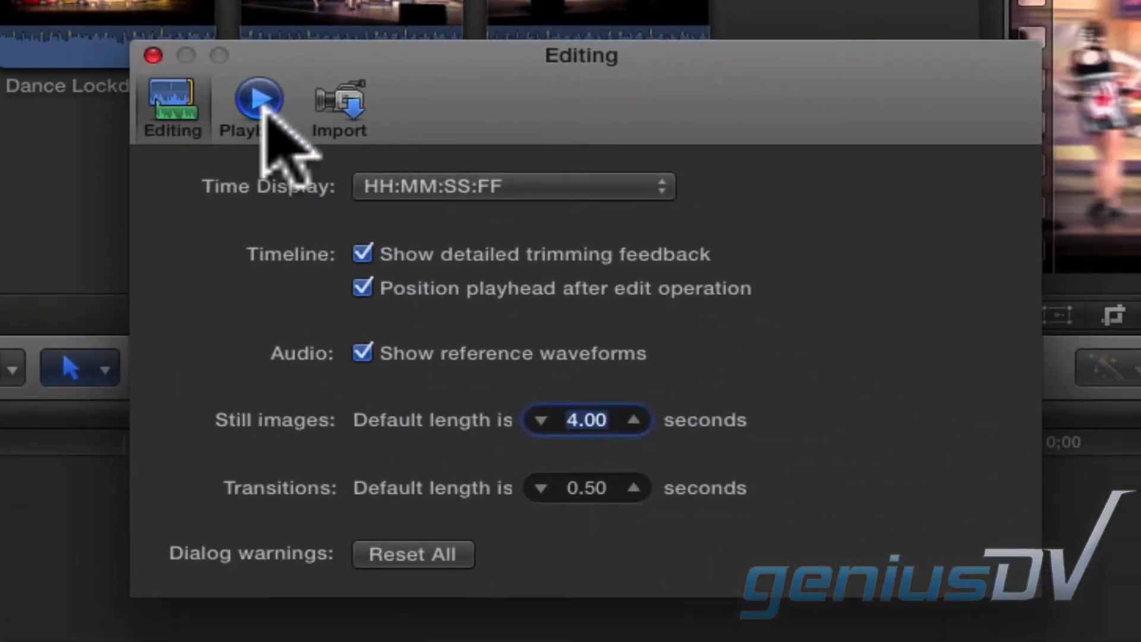
pyautogui.click(258, 106)
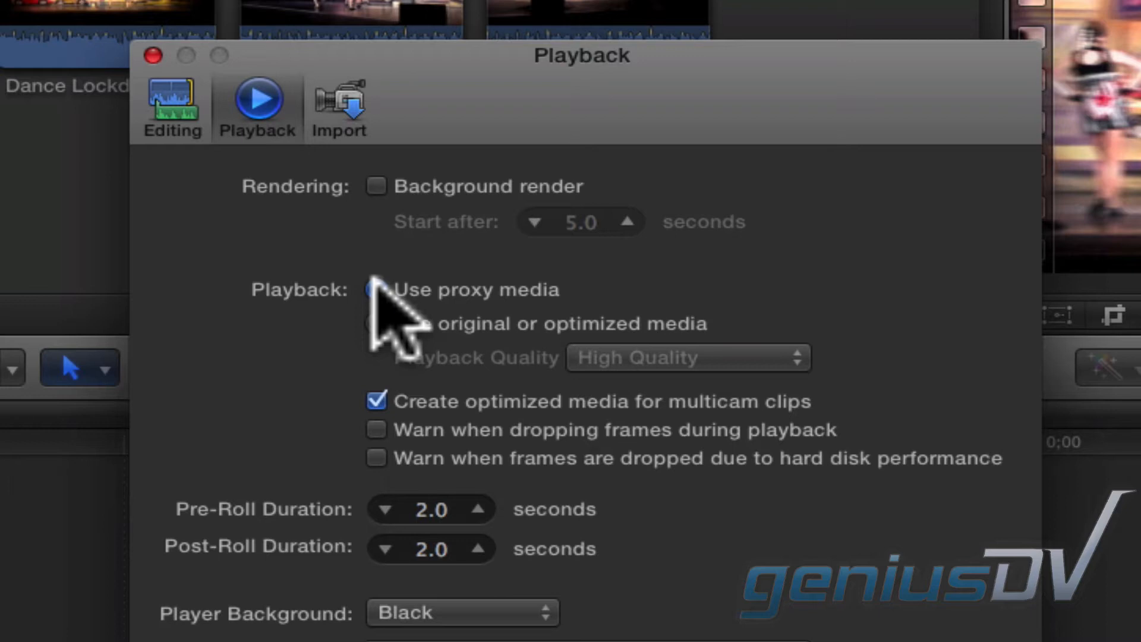
pyautogui.click(377, 289)
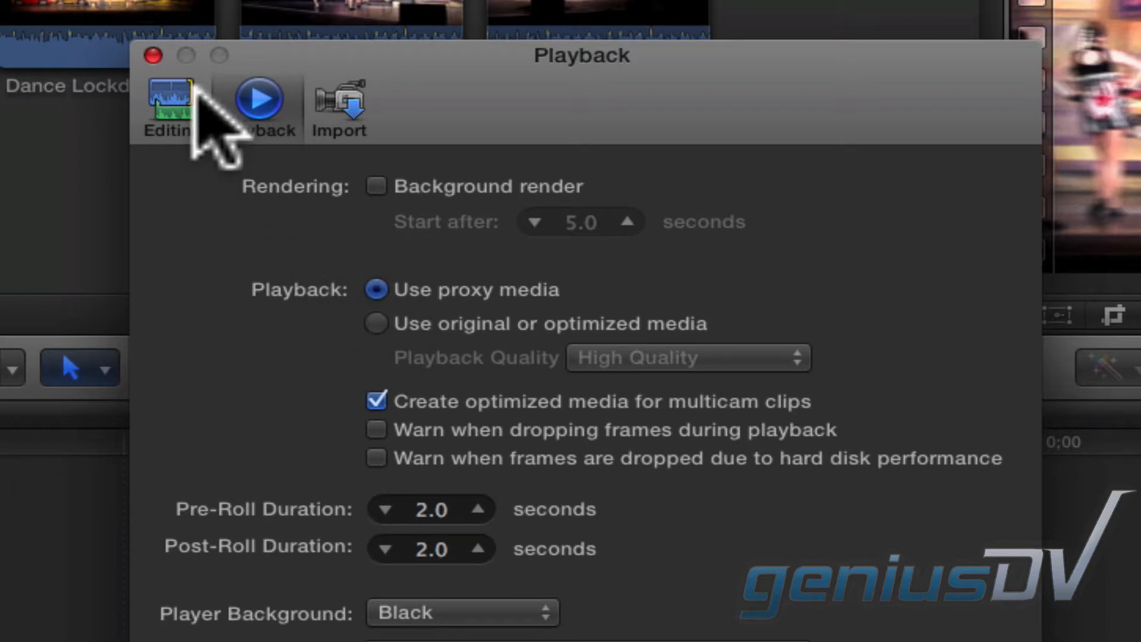
pyautogui.click(152, 56)
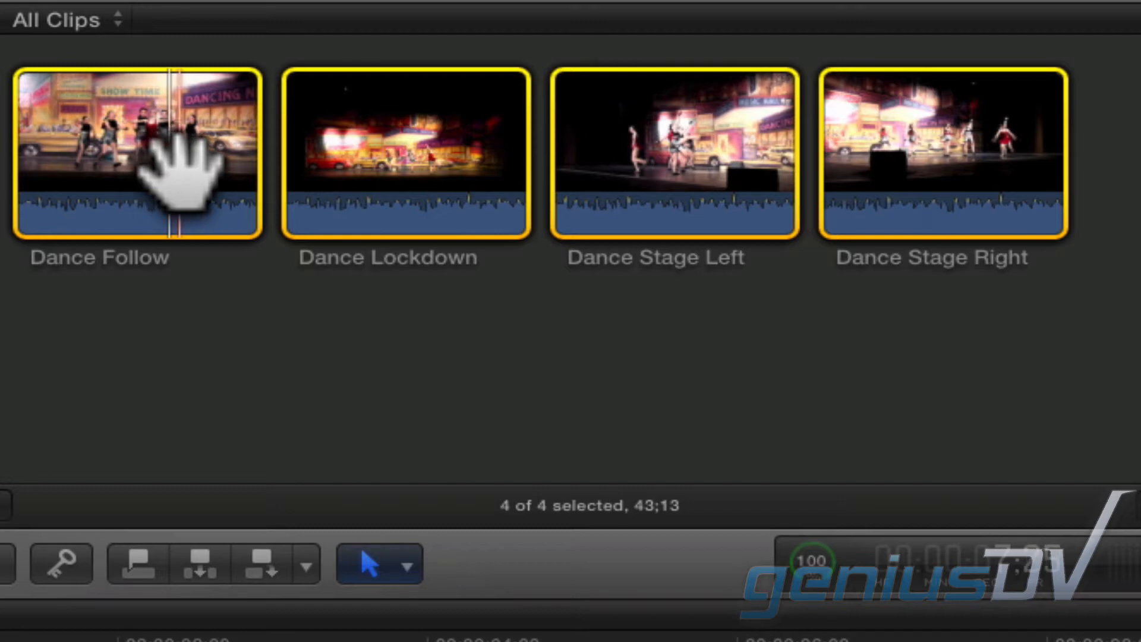
# Step: Start a New Multicam Clip from the four selected Dance clips via the shortcut menu
pyautogui.rightClick(145, 160)
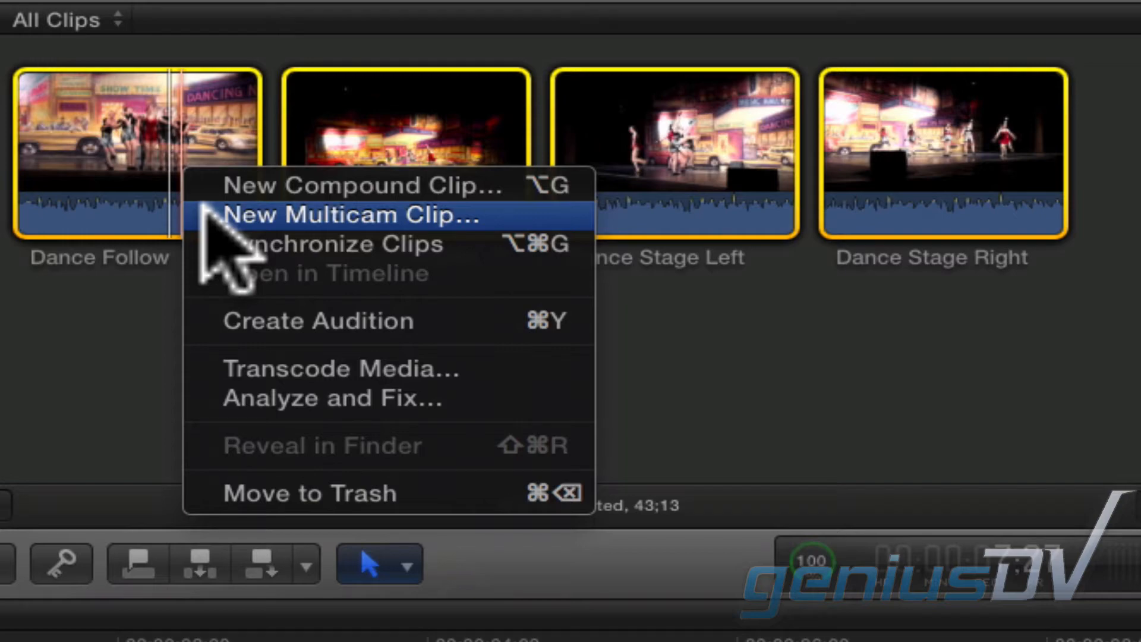
pyautogui.click(348, 215)
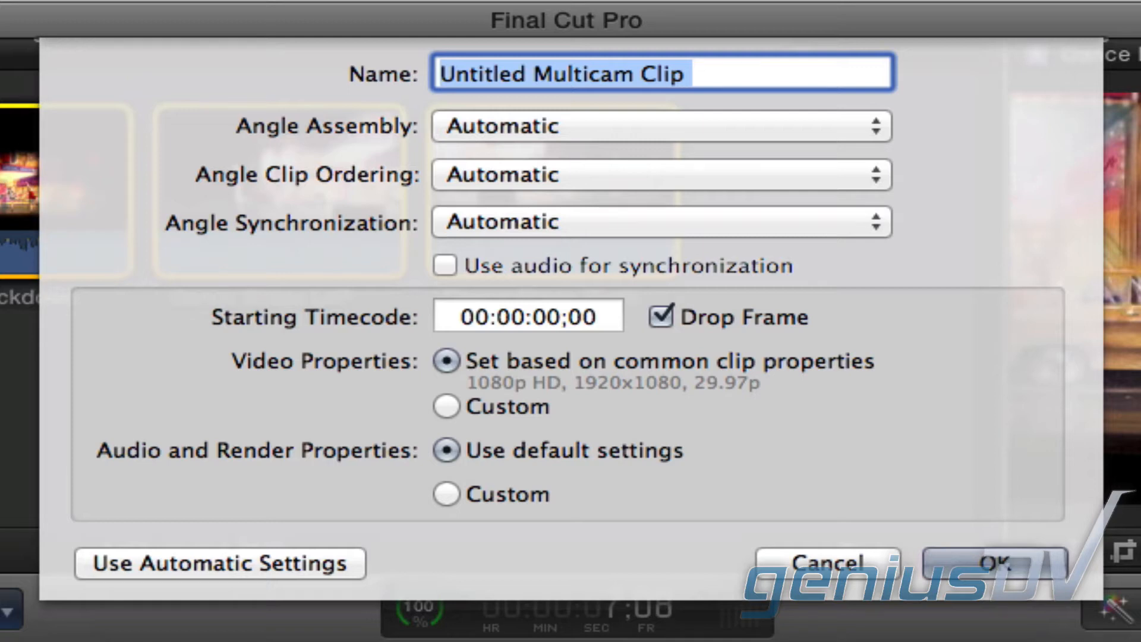
# Step: Name the new multicam clip 'Dance Multicam'
pyautogui.write('Dance Mul')
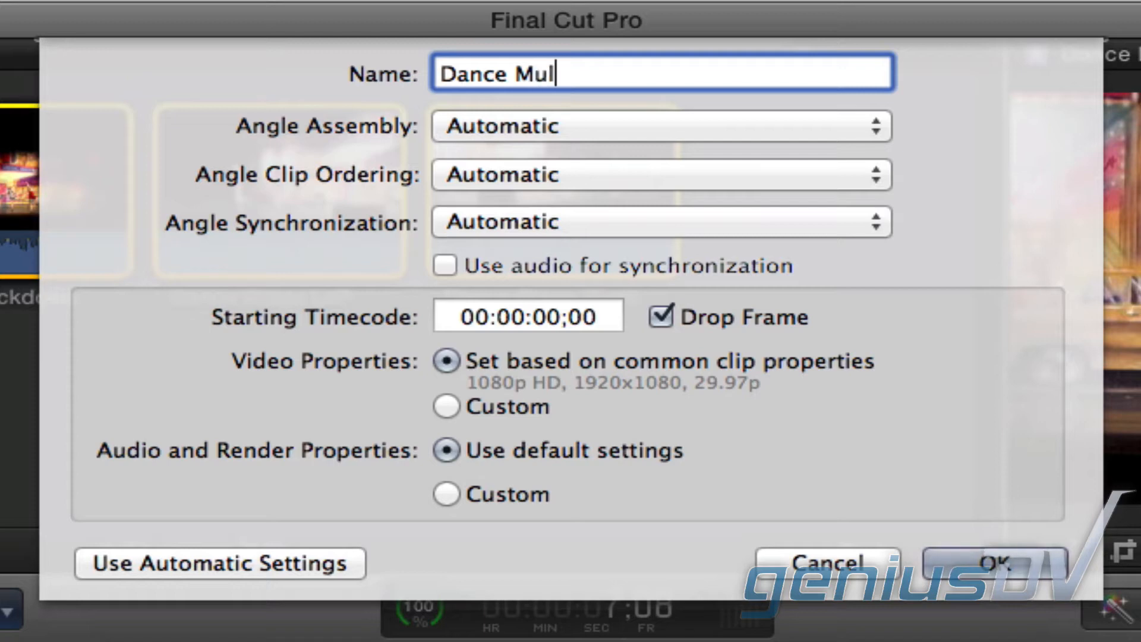
pyautogui.write('ticam')
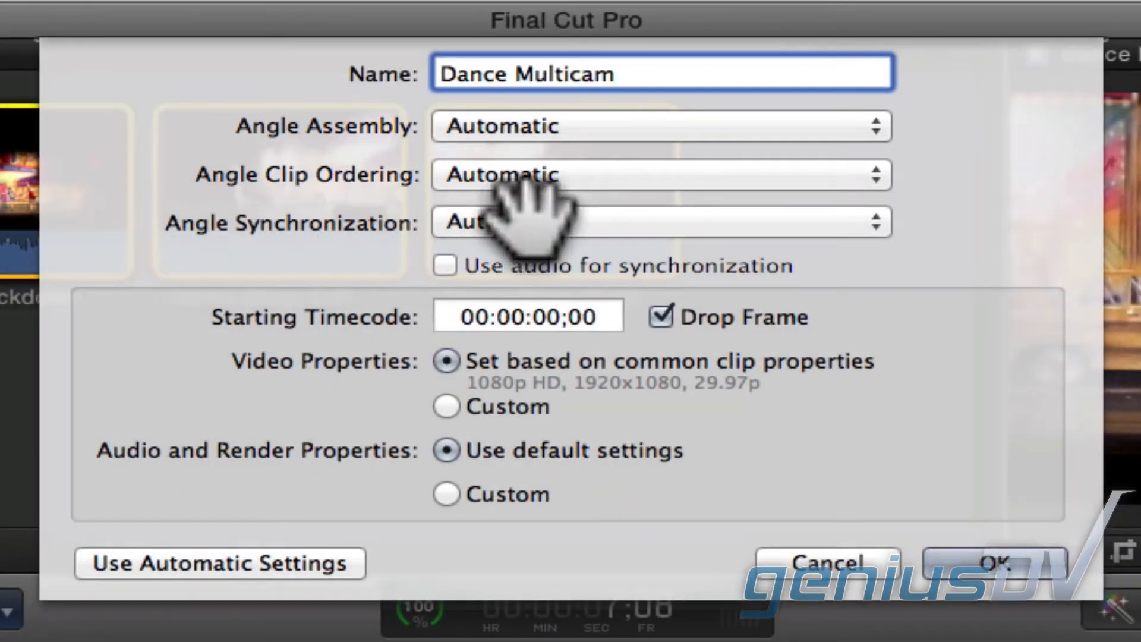
# Step: Leave Angle Assembly and Angle Clip Ordering both set to Automatic
pyautogui.click(655, 126)
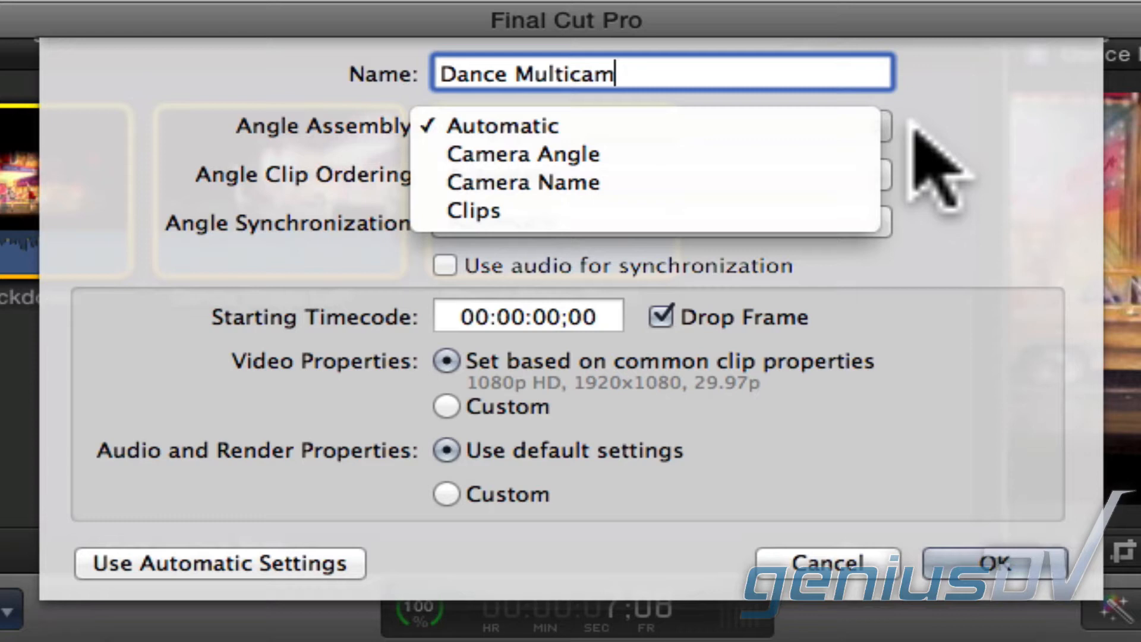
pyautogui.click(501, 124)
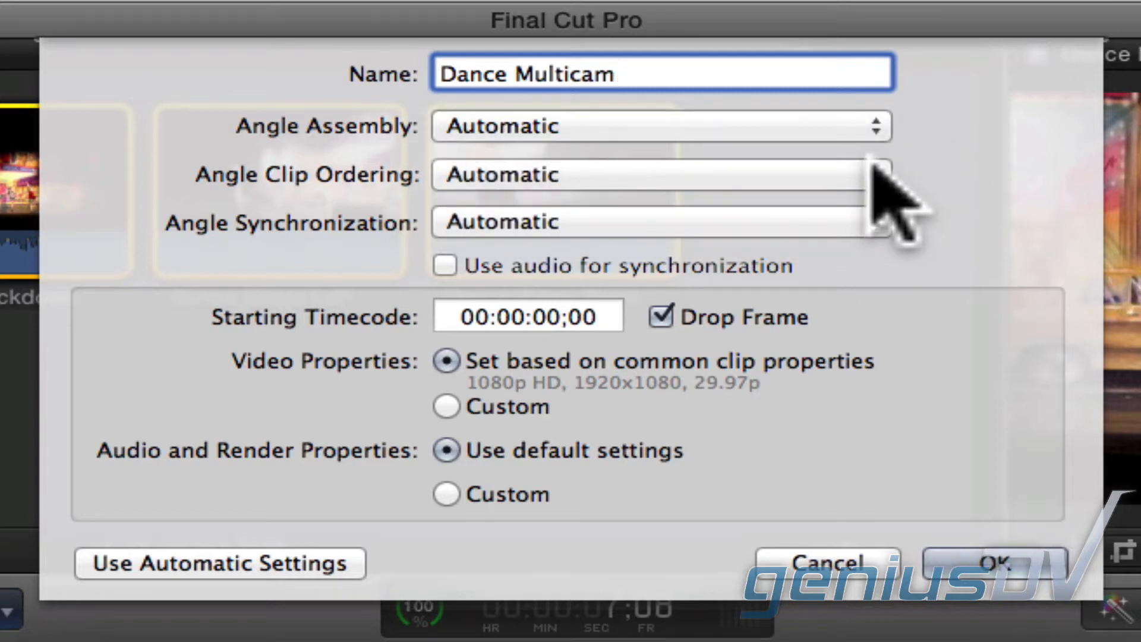
pyautogui.click(655, 174)
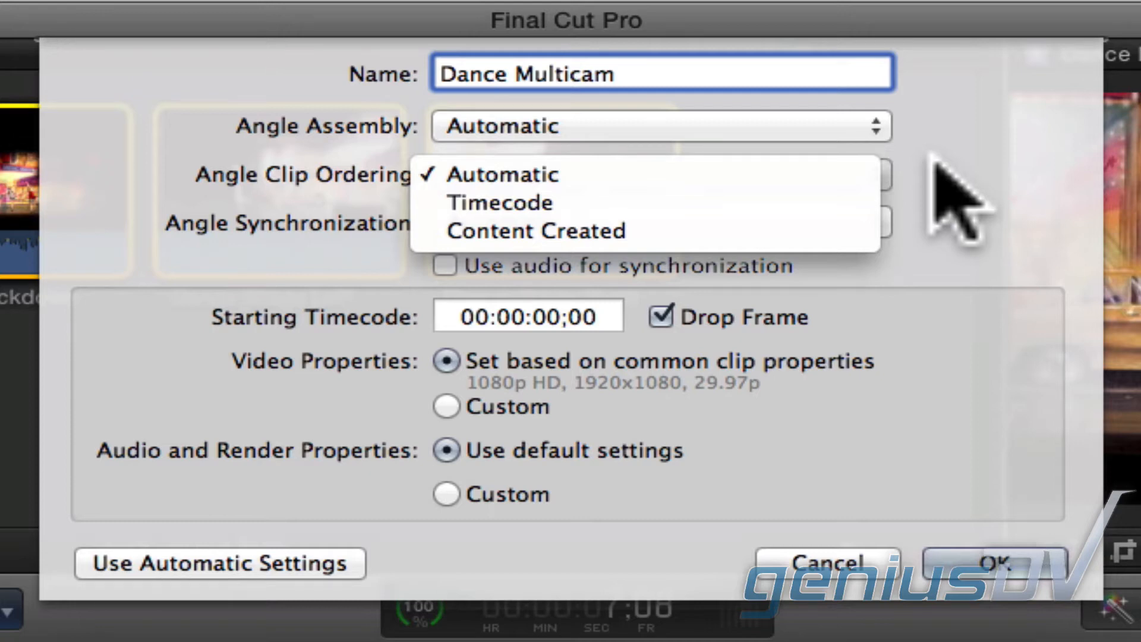
pyautogui.click(502, 174)
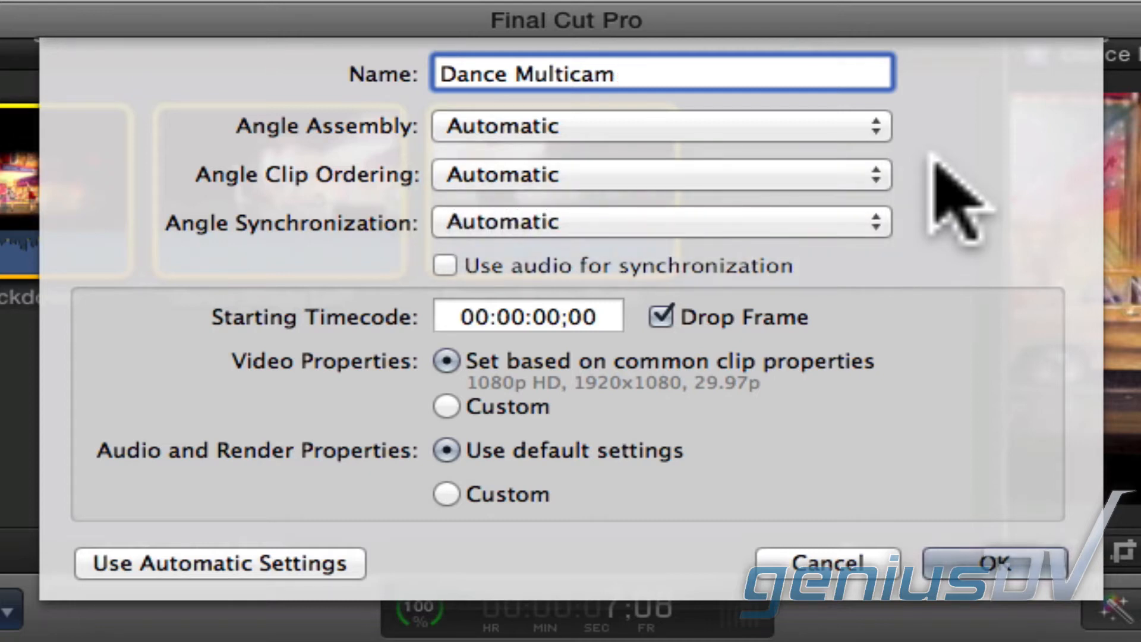
pyautogui.click(614, 73)
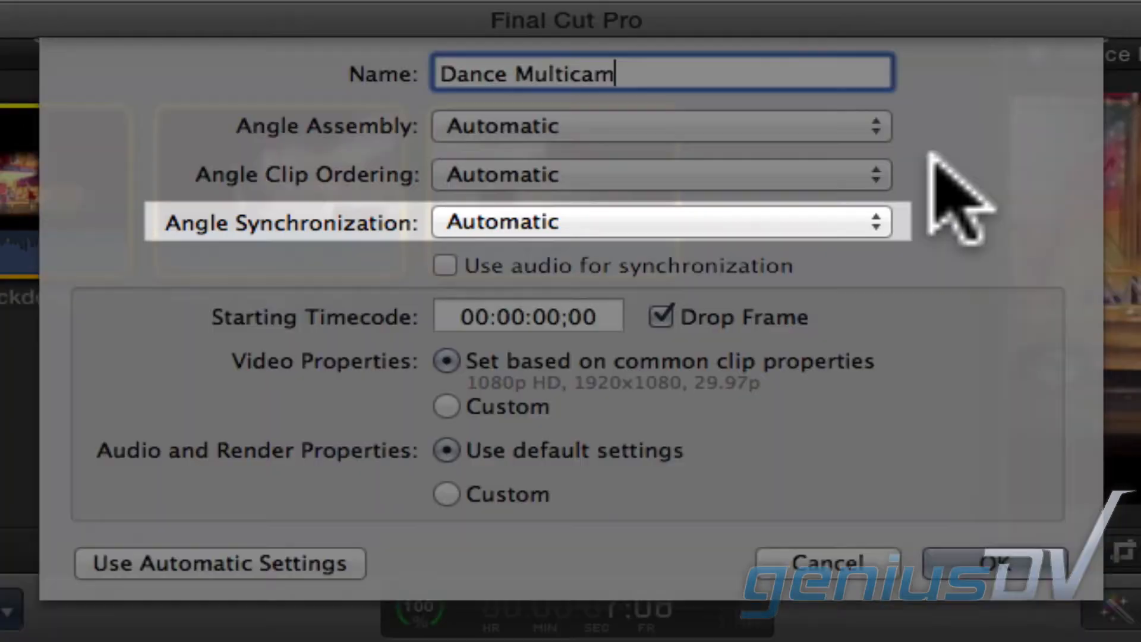
pyautogui.moveTo(894, 247)
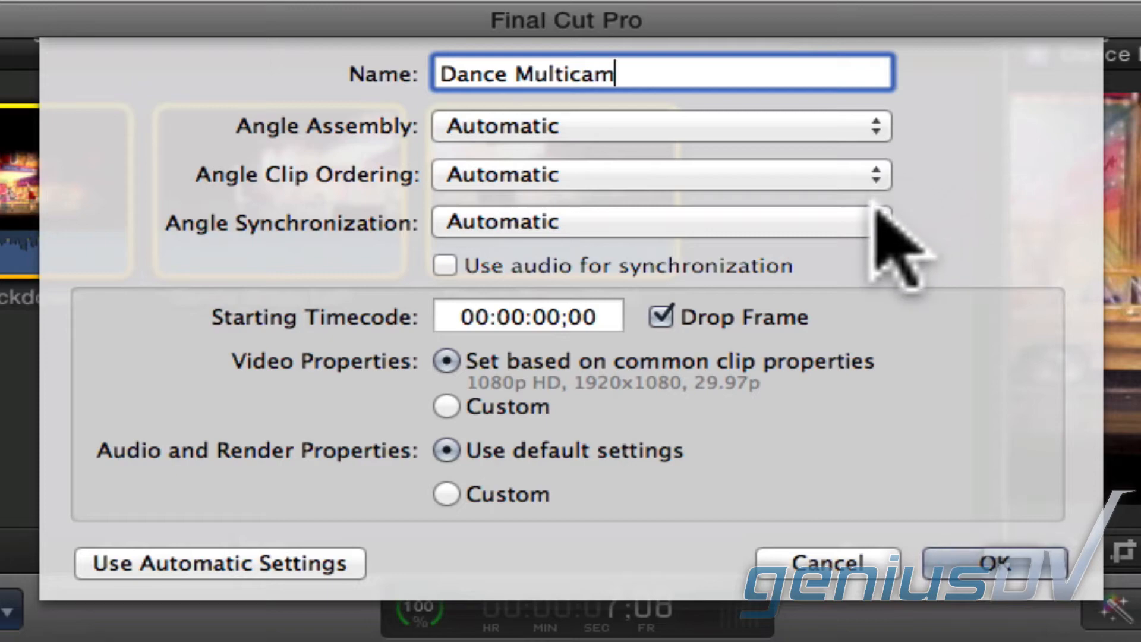
# Step: Set Angle Synchronization to First Marker on the Angle
pyautogui.click(654, 222)
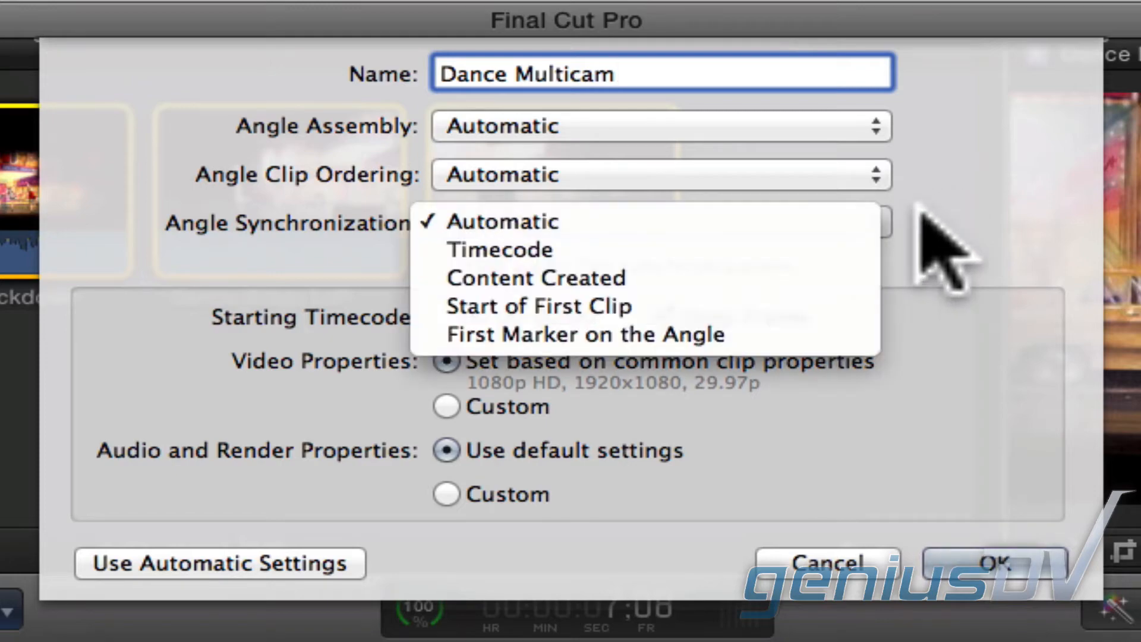
pyautogui.moveTo(500, 250)
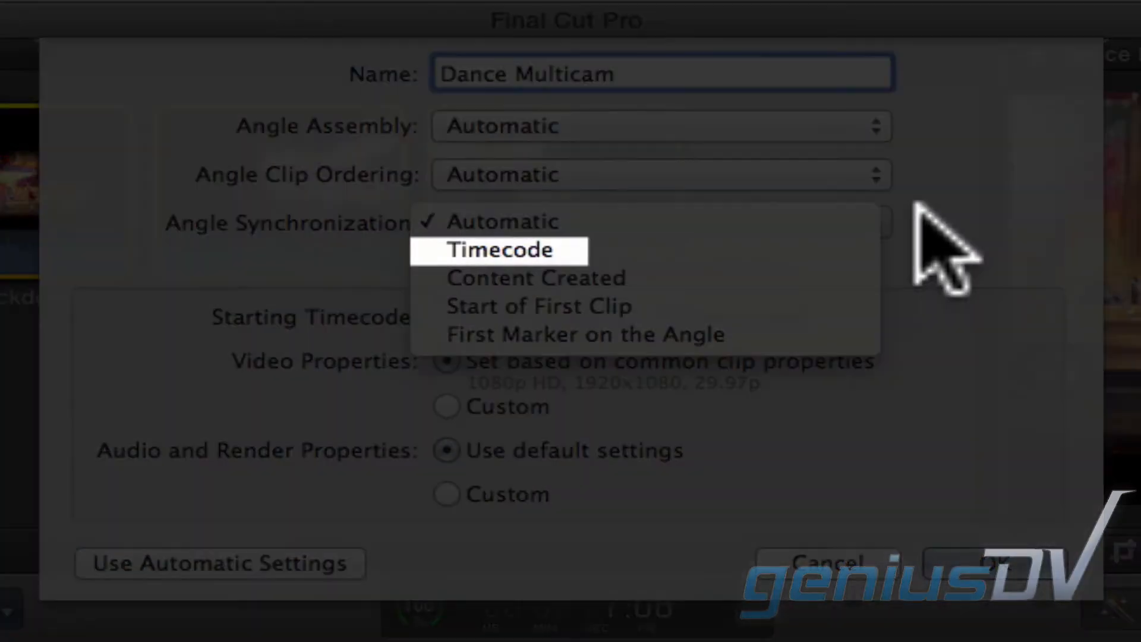
pyautogui.moveTo(939, 262)
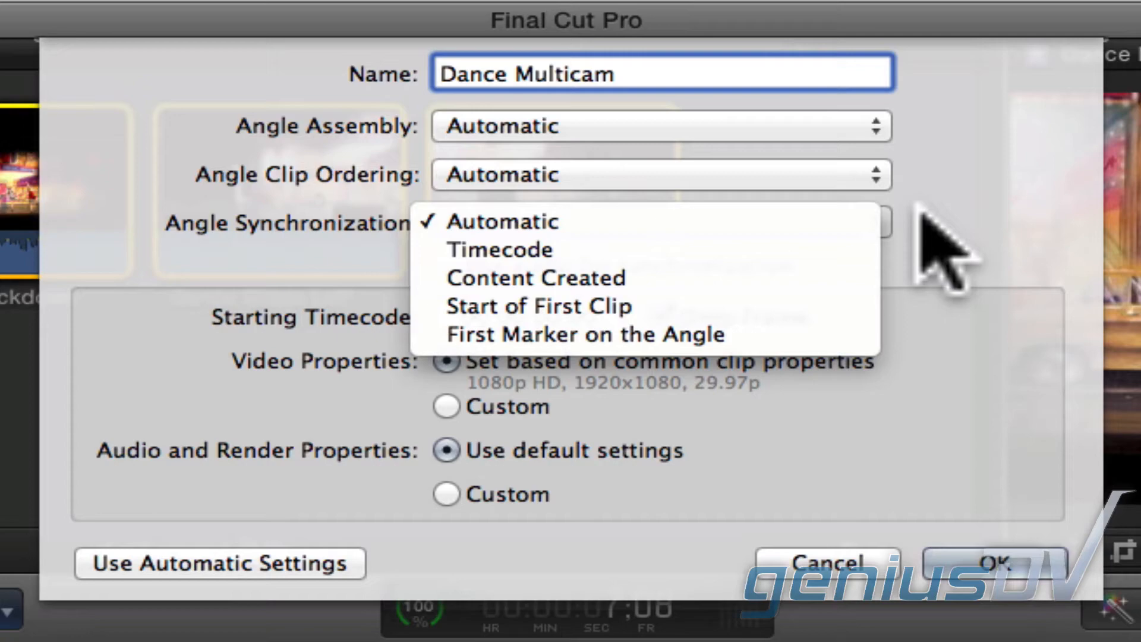
pyautogui.moveTo(536, 278)
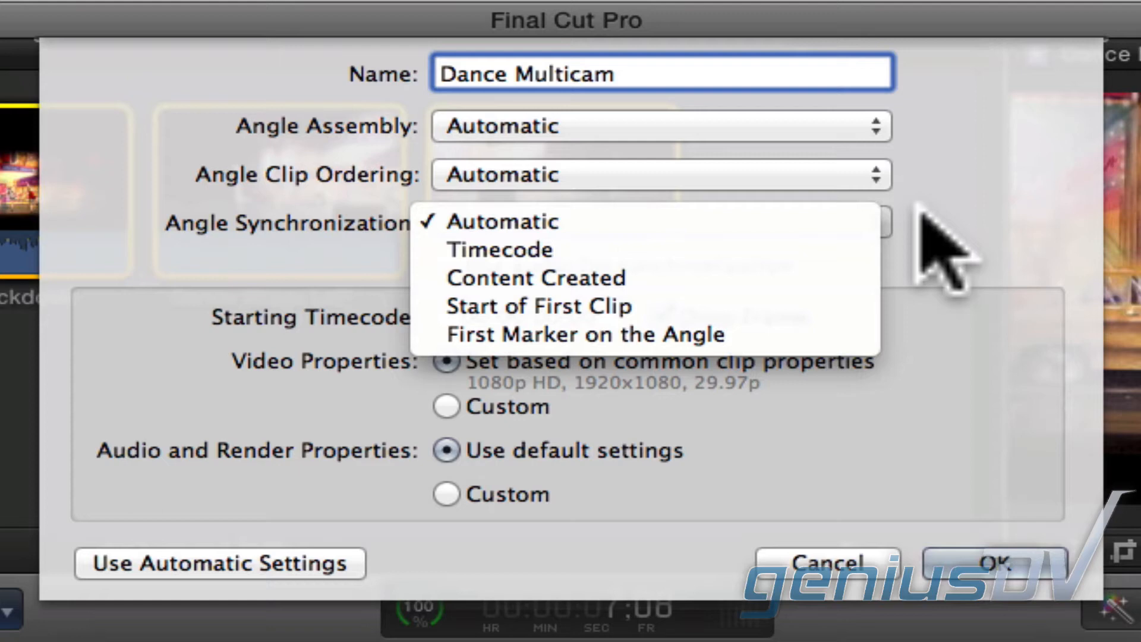
pyautogui.moveTo(539, 307)
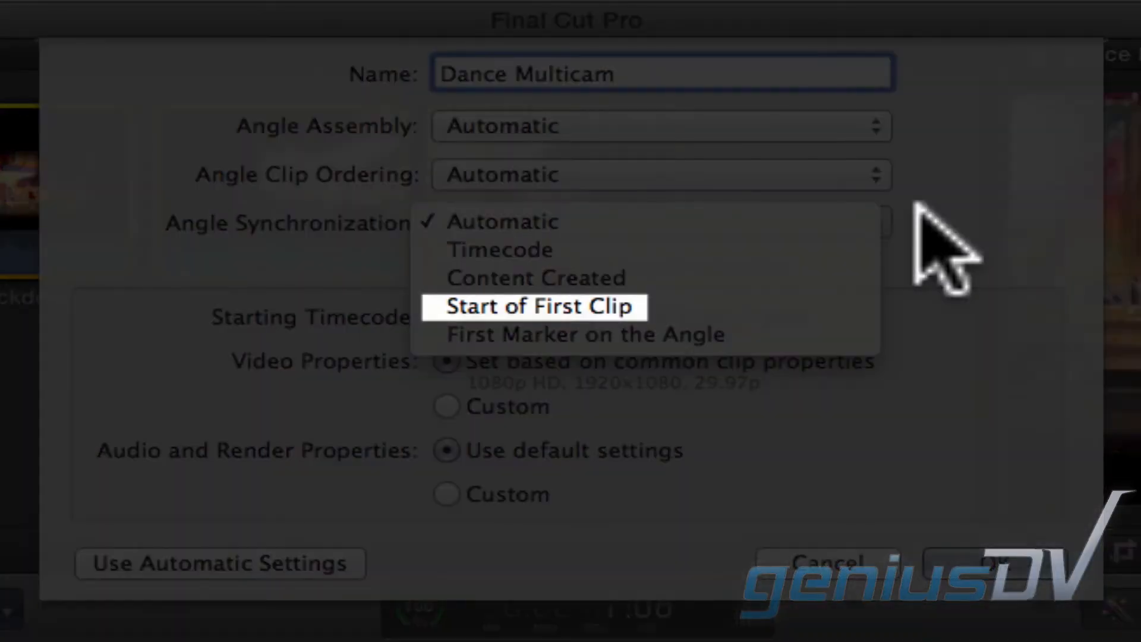
pyautogui.moveTo(939, 240)
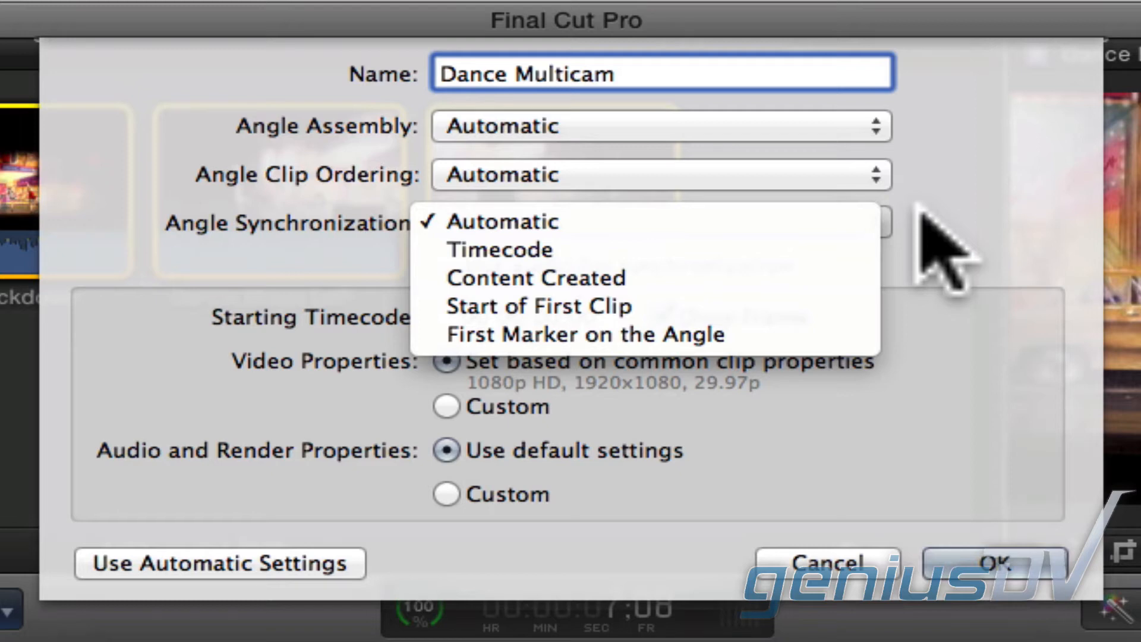
pyautogui.moveTo(582, 334)
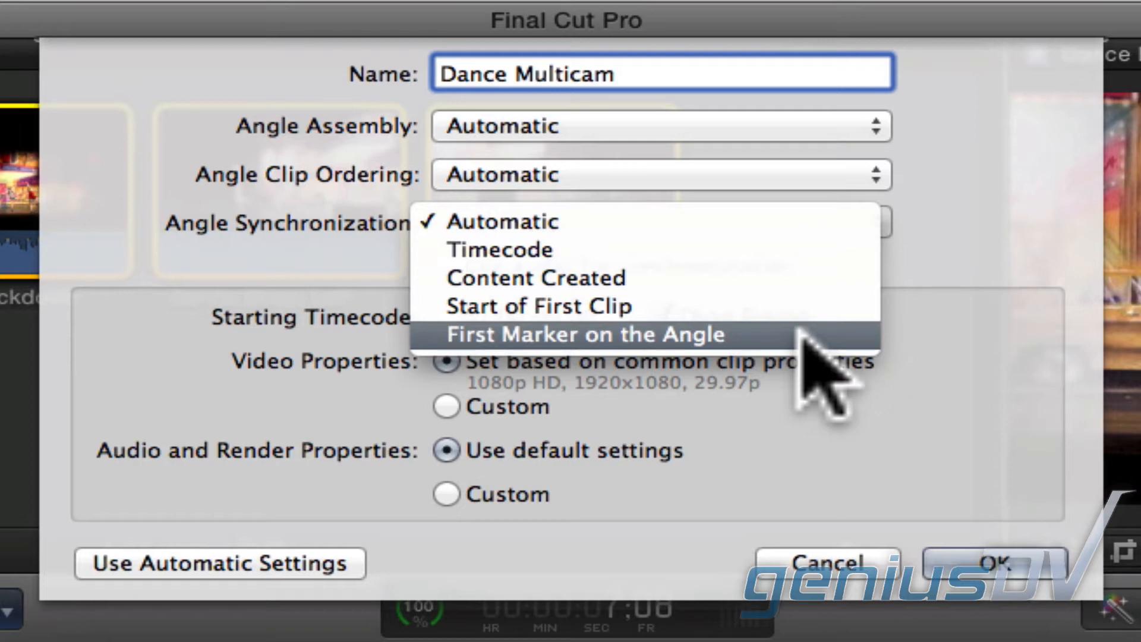
pyautogui.click(582, 334)
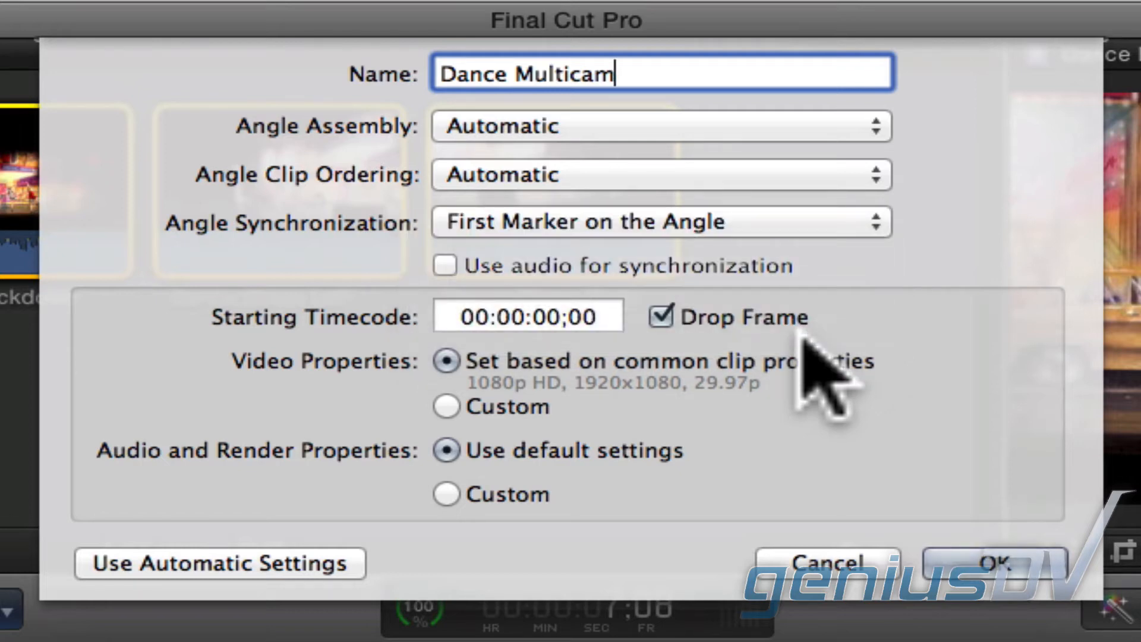
pyautogui.click(997, 562)
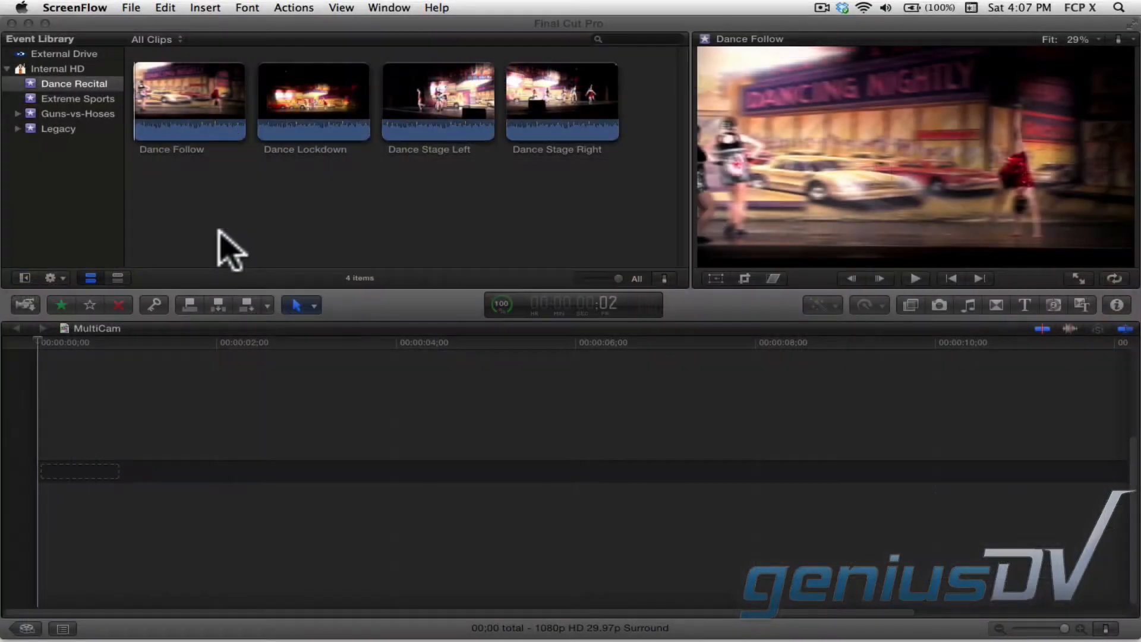
pyautogui.moveTo(160, 120)
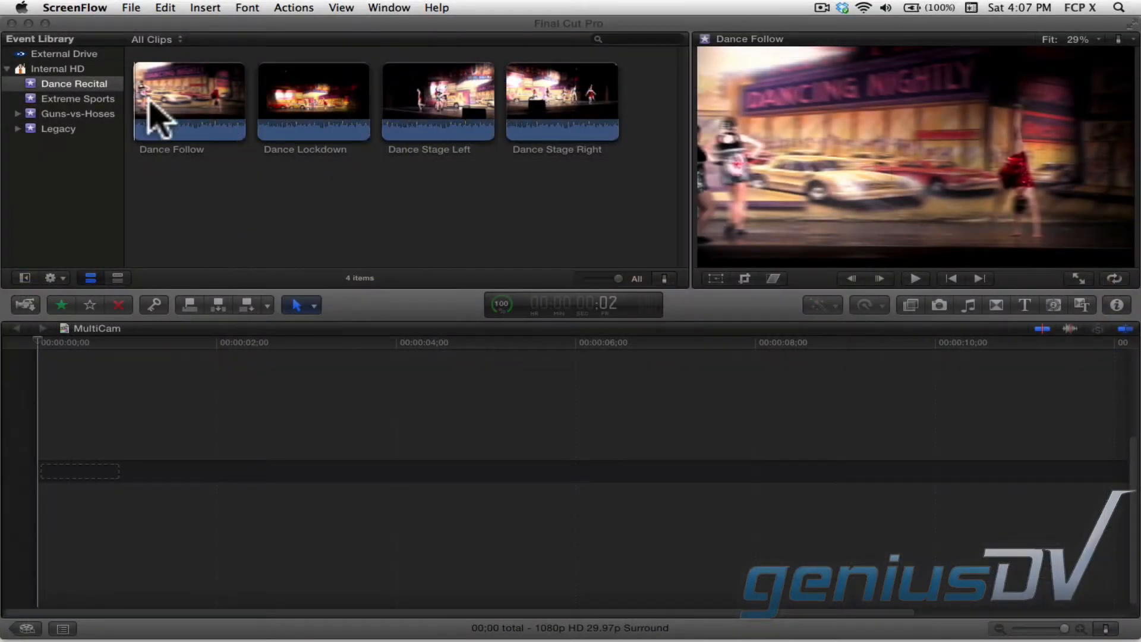
# Step: Mark the Dance Follow clip and confirm creating the Dance Multiclip multicam clip
pyautogui.click(188, 99)
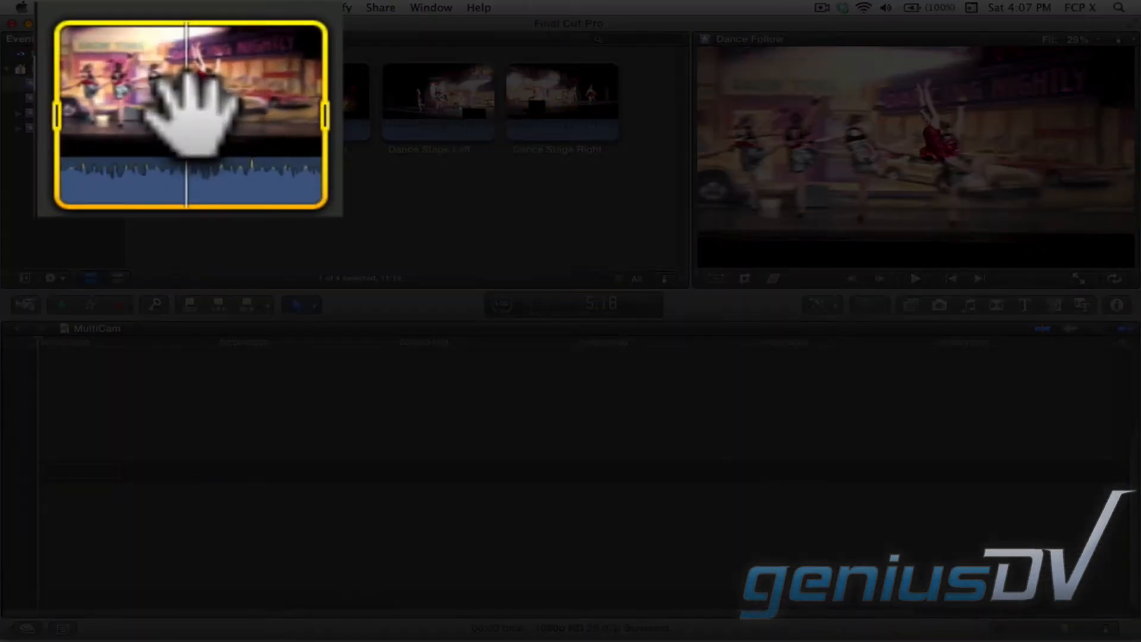
pyautogui.press('m')
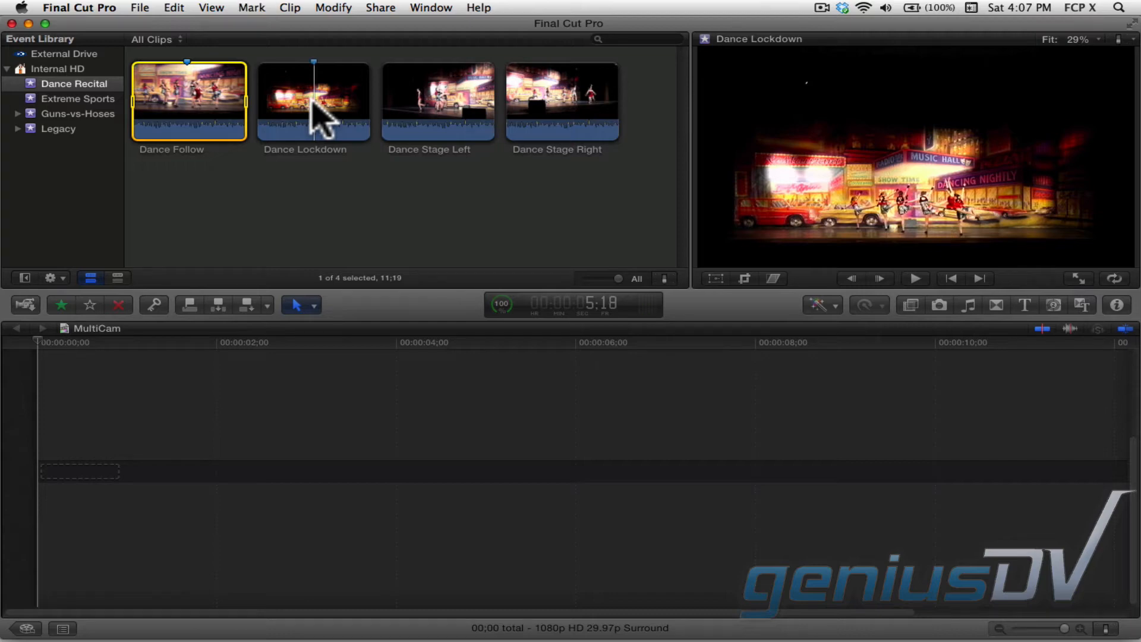
pyautogui.moveTo(436, 109)
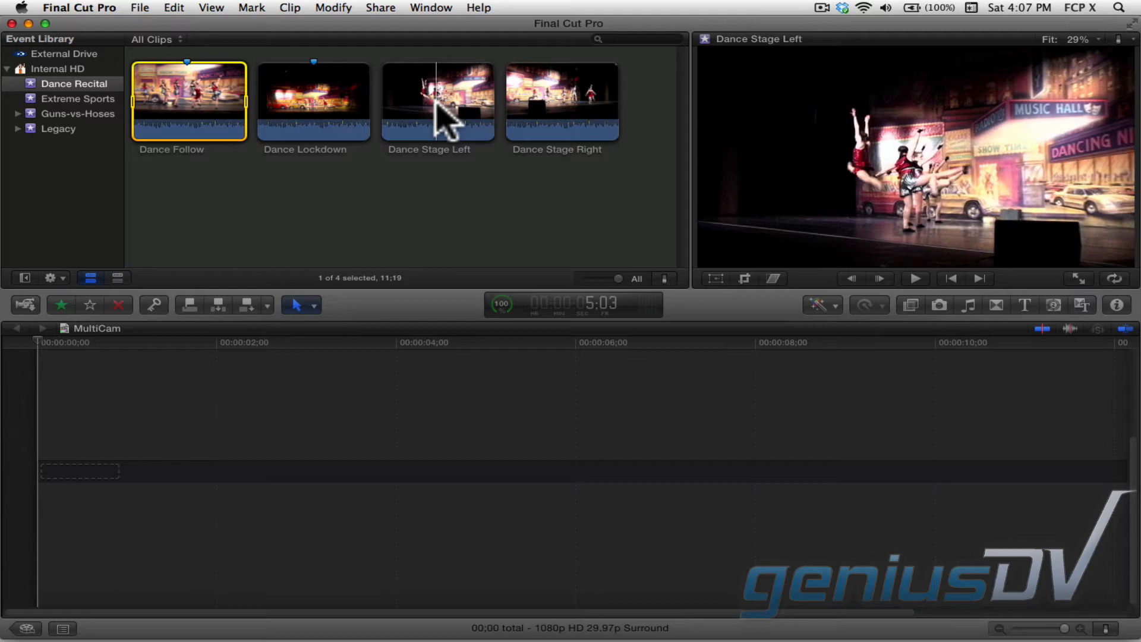
pyautogui.moveTo(435, 99)
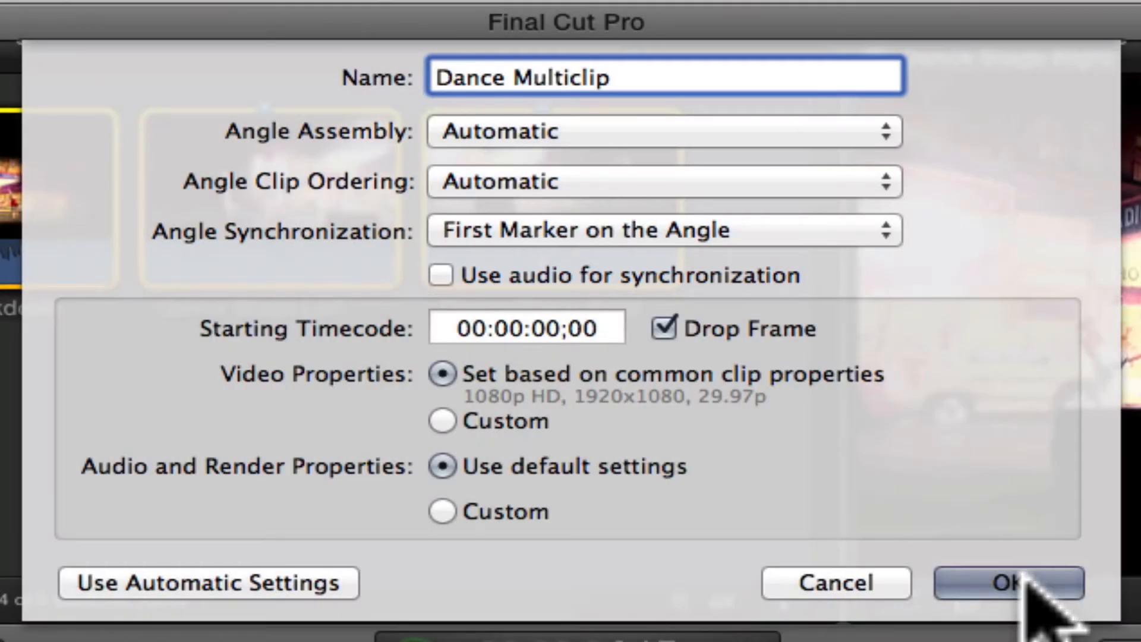
pyautogui.click(1006, 582)
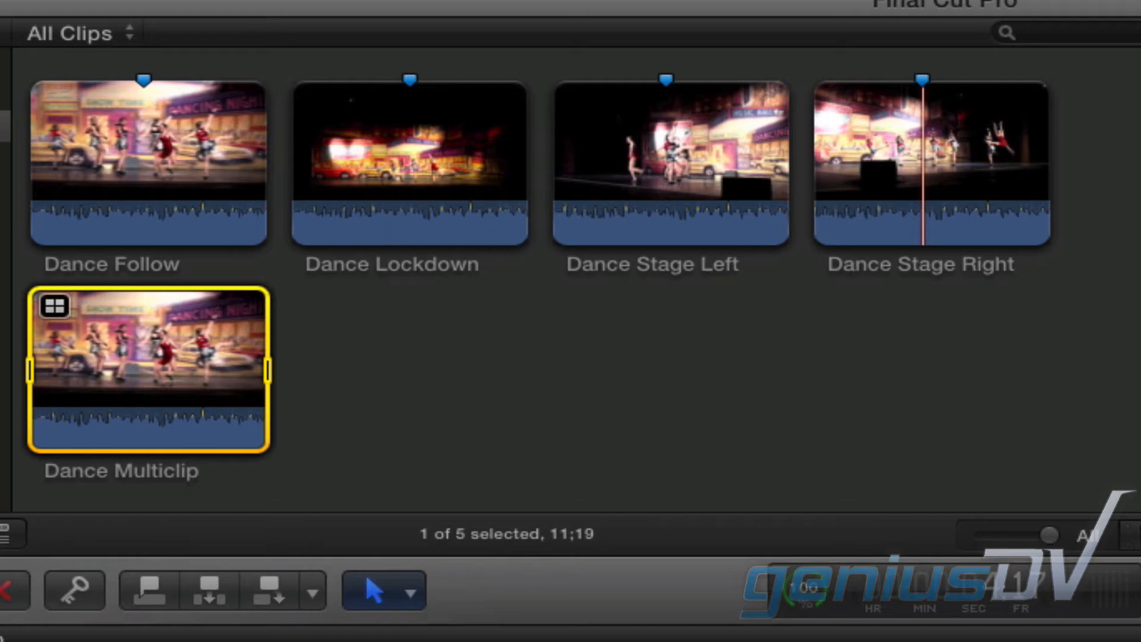
pyautogui.moveTo(182, 368)
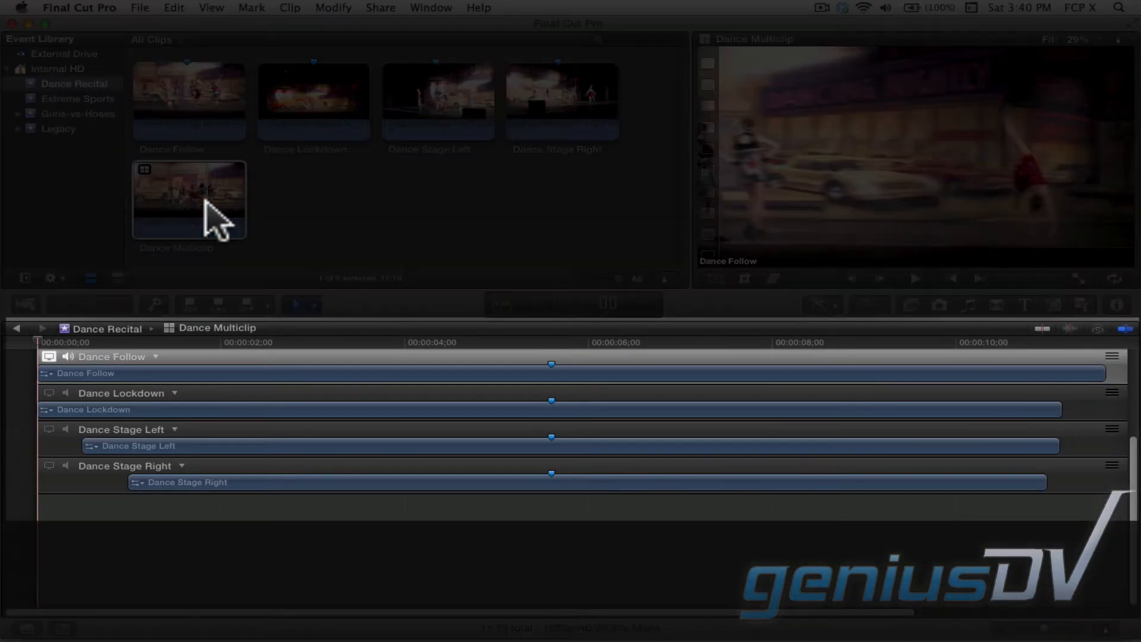
pyautogui.moveTo(250, 233)
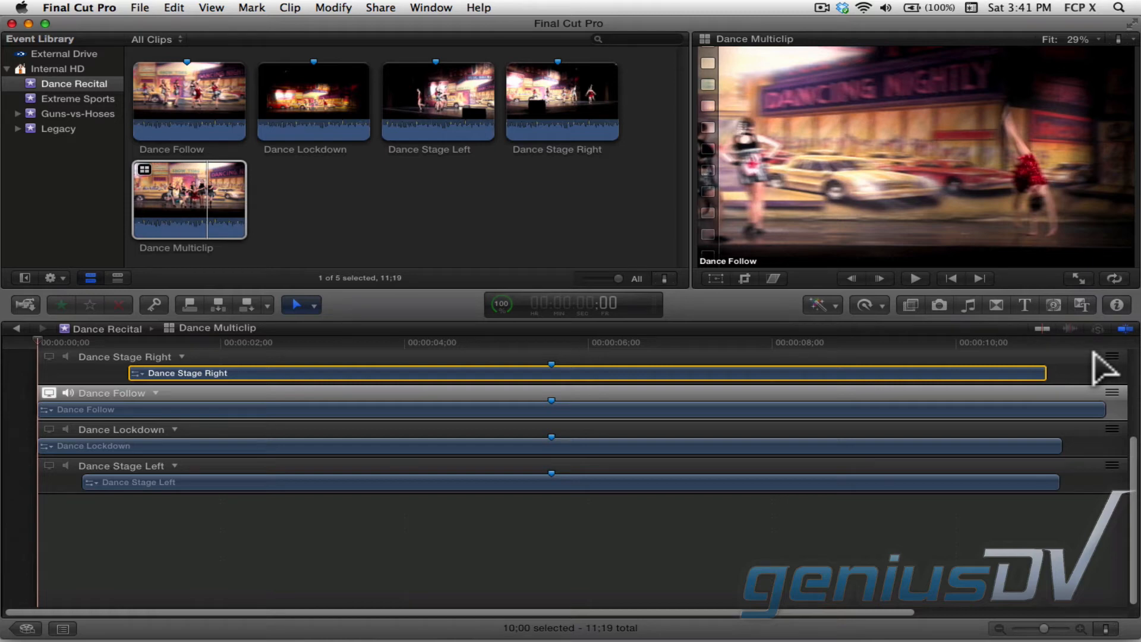
pyautogui.moveTo(58, 370)
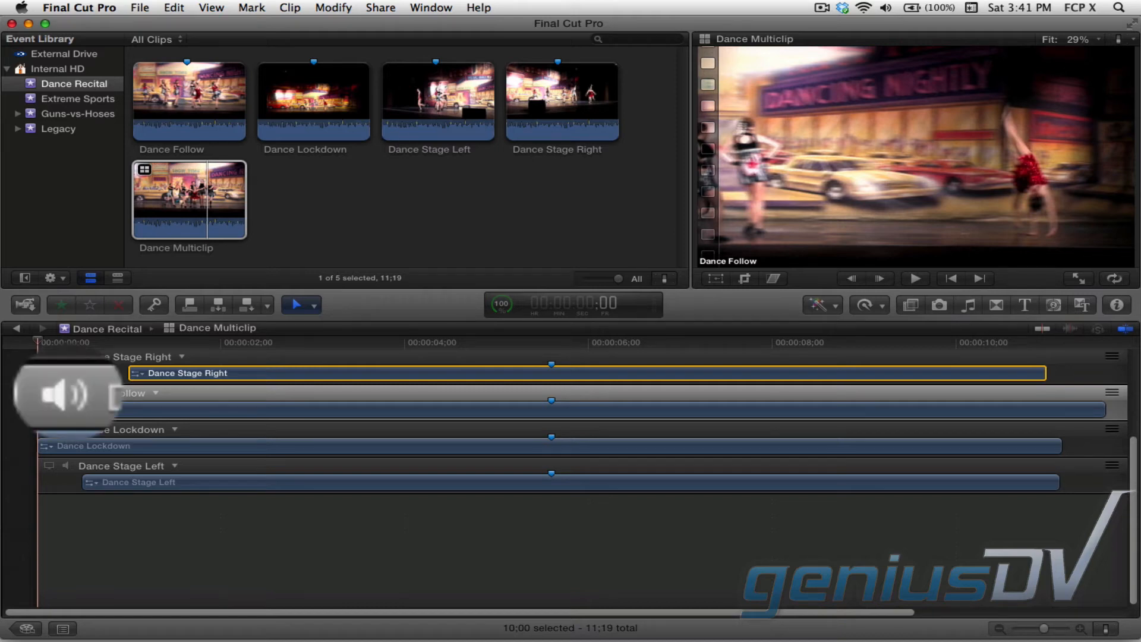
# Step: Move the Dance Stage Right angle to the top of Dance Multiclip's angle stack
pyautogui.click(913, 279)
pyautogui.write('Dance Multicam')
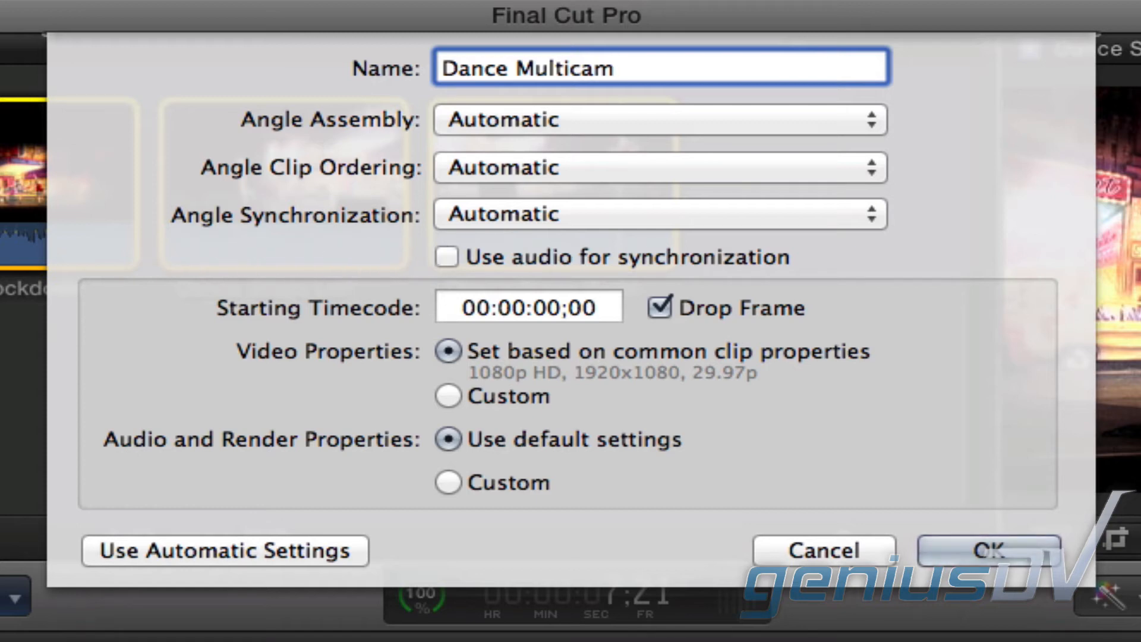
# Step: Enable Use audio for synchronization and create the Dance Multicam clip
pyautogui.click(446, 256)
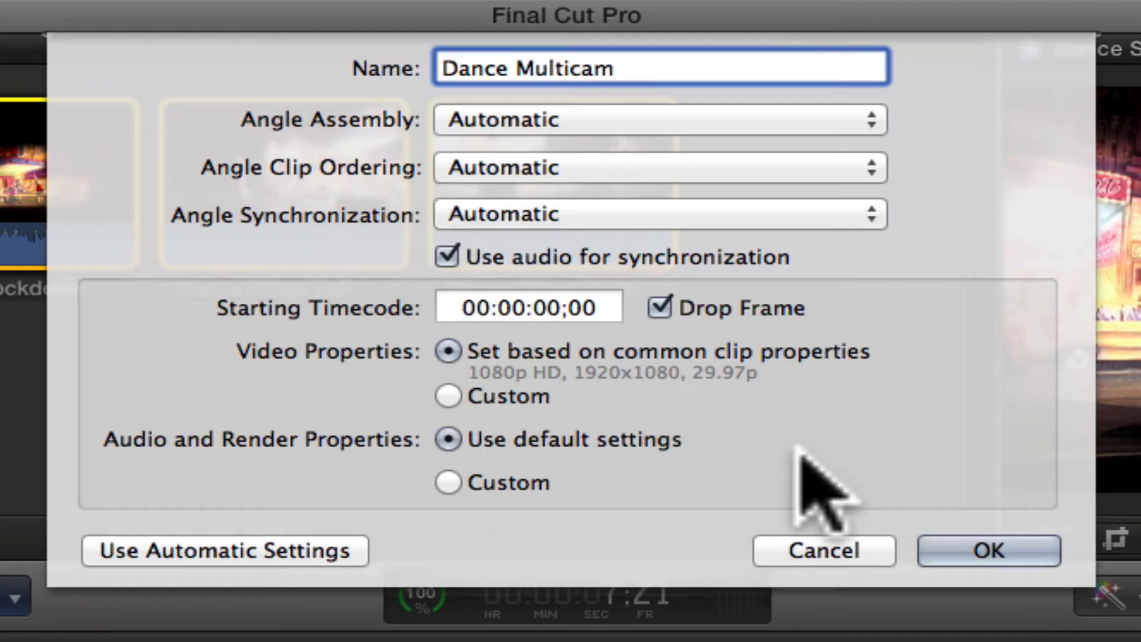
pyautogui.click(988, 550)
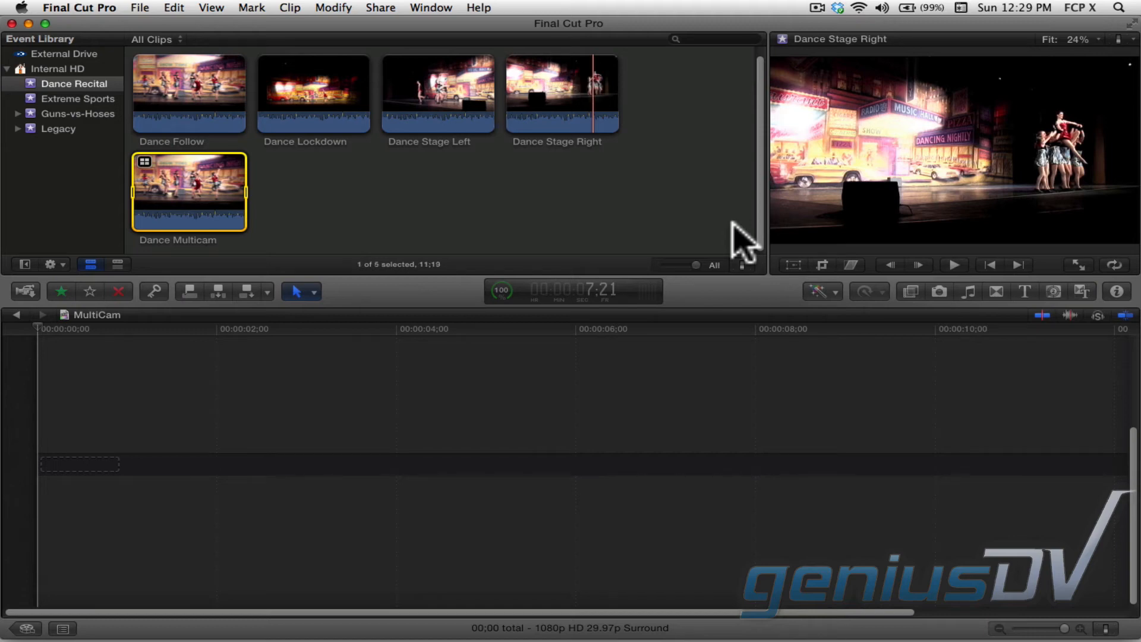
pyautogui.moveTo(233, 193)
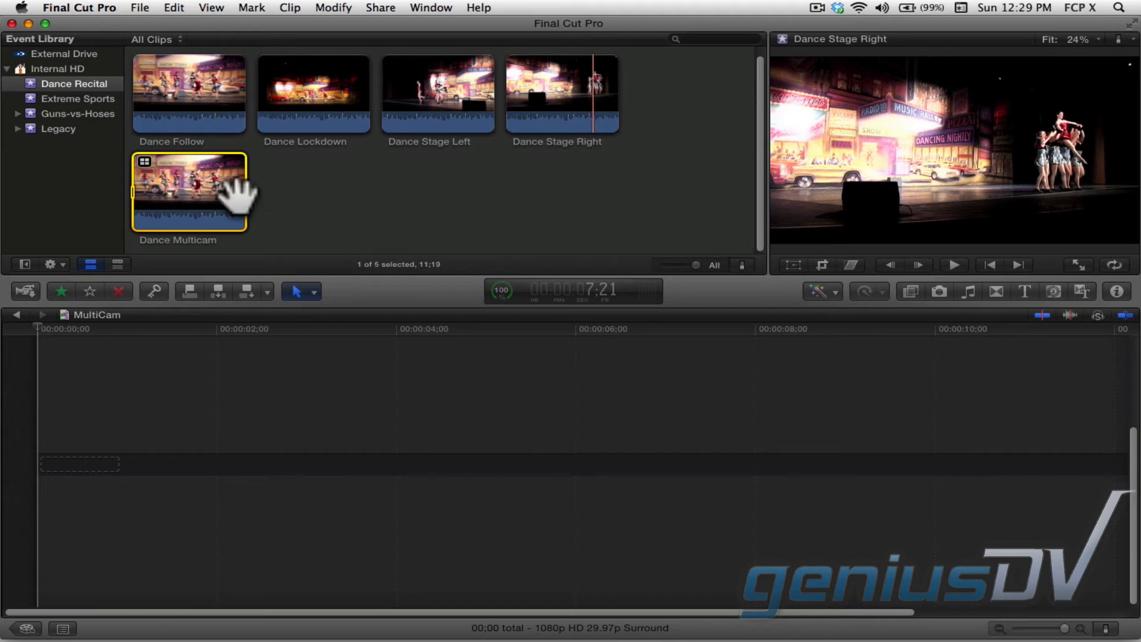
# Step: Open Dance Multicam in the Angle Editor and show large audio waveforms to compare alignment
pyautogui.doubleClick(189, 190)
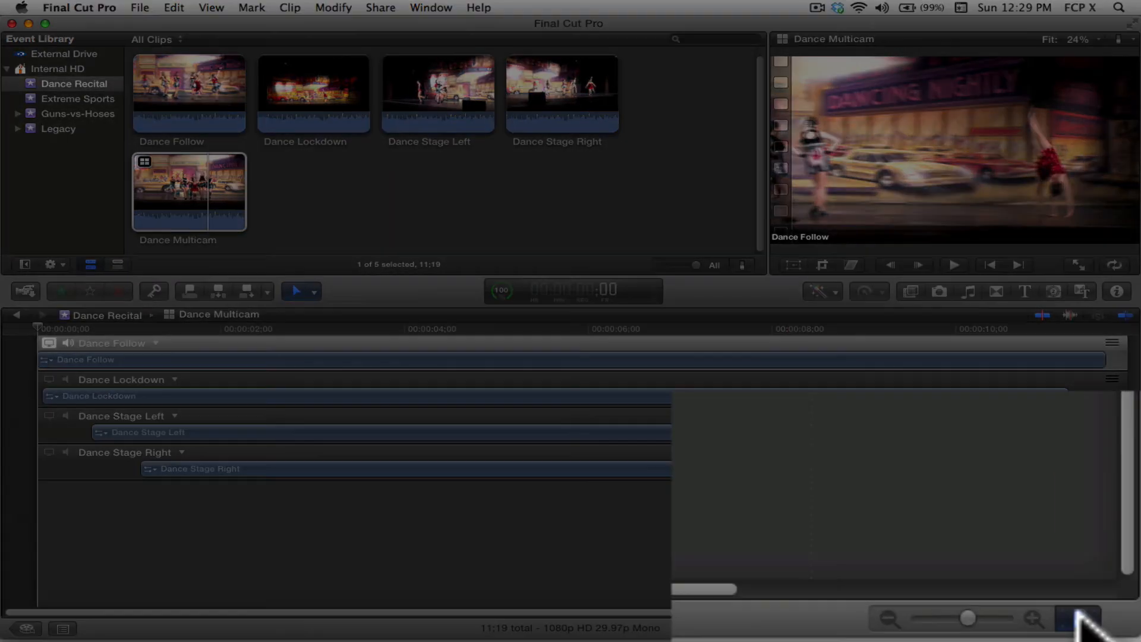
pyautogui.click(1055, 617)
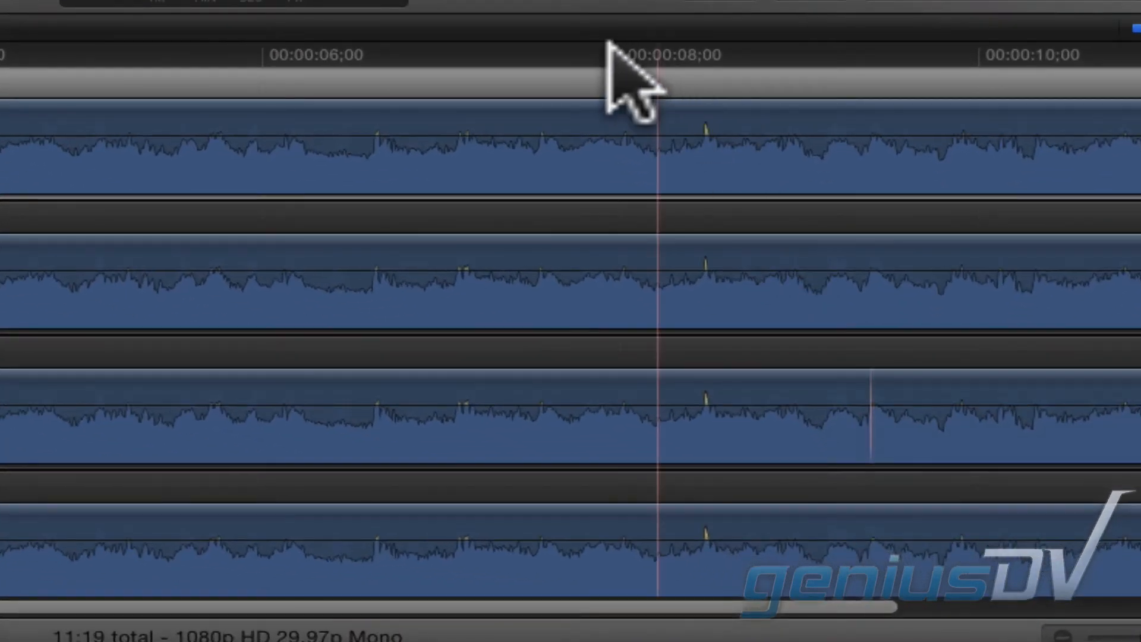
pyautogui.moveTo(717, 79)
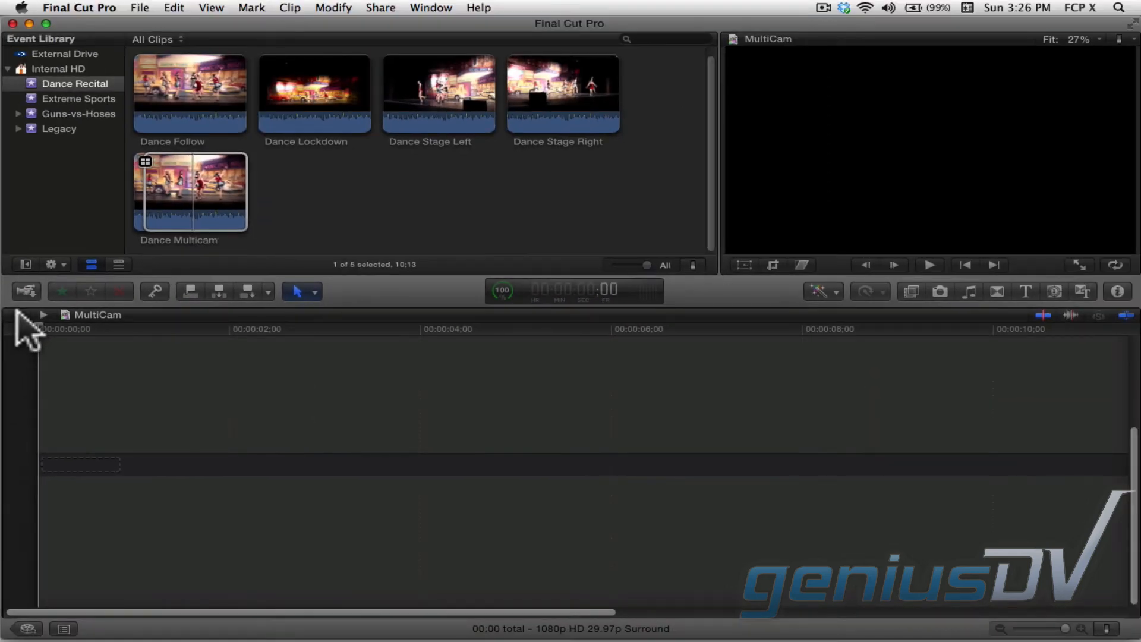
pyautogui.moveTo(189, 186)
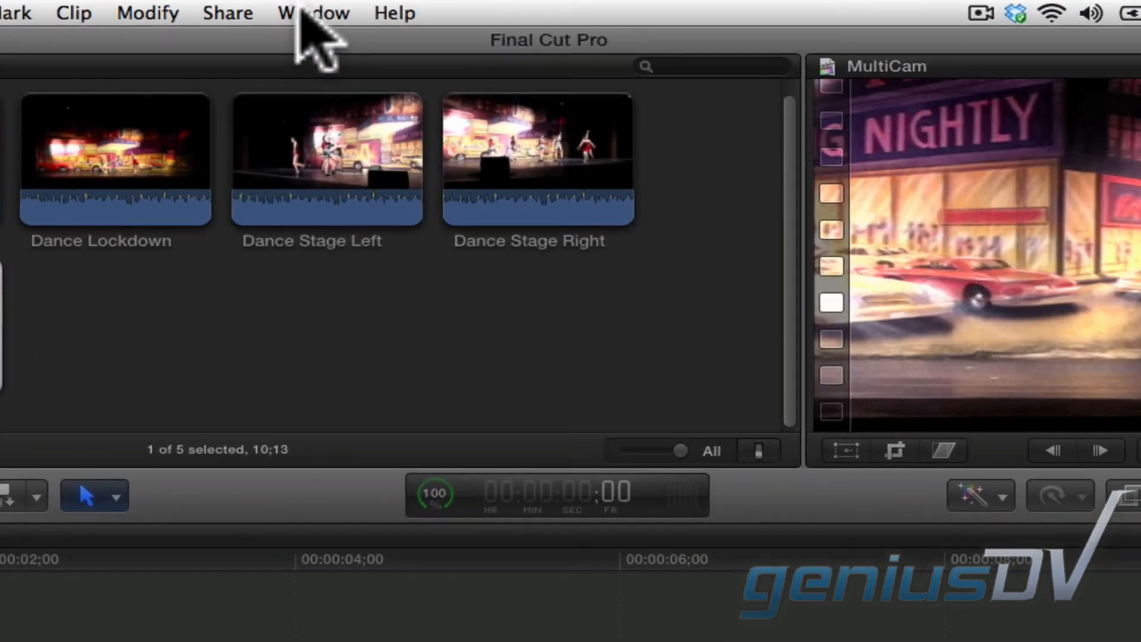
# Step: Open the Window menu from the empty MultiCam project
pyautogui.click(313, 13)
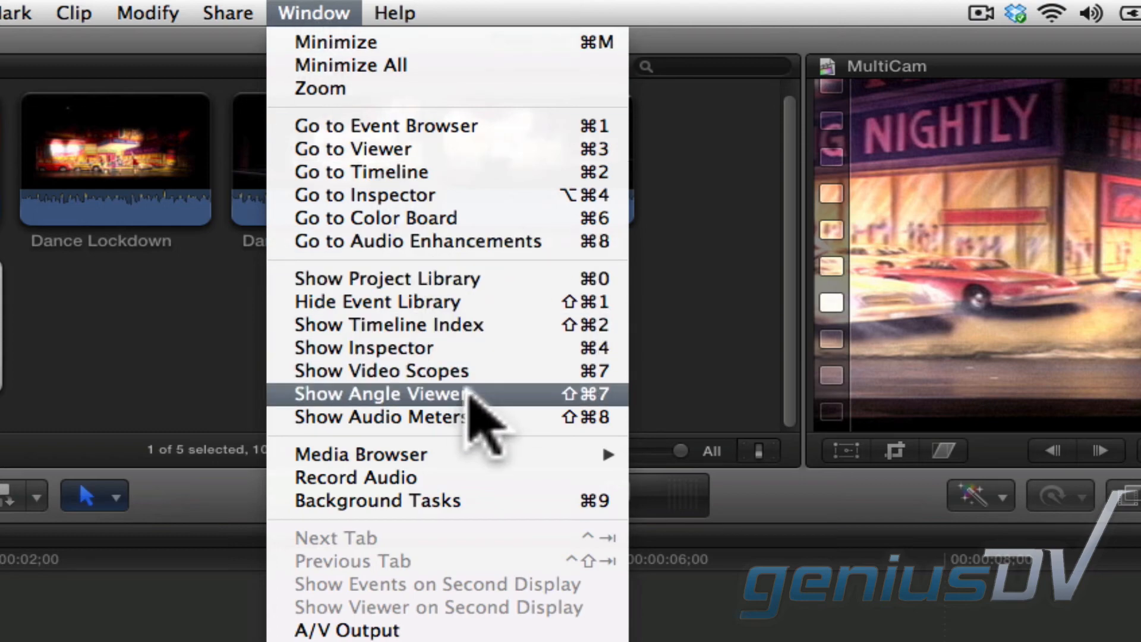
# Step: Show the Angle Viewer and switch the clip to Dance Lockdown, Stage Right, then Stage Left
pyautogui.click(381, 393)
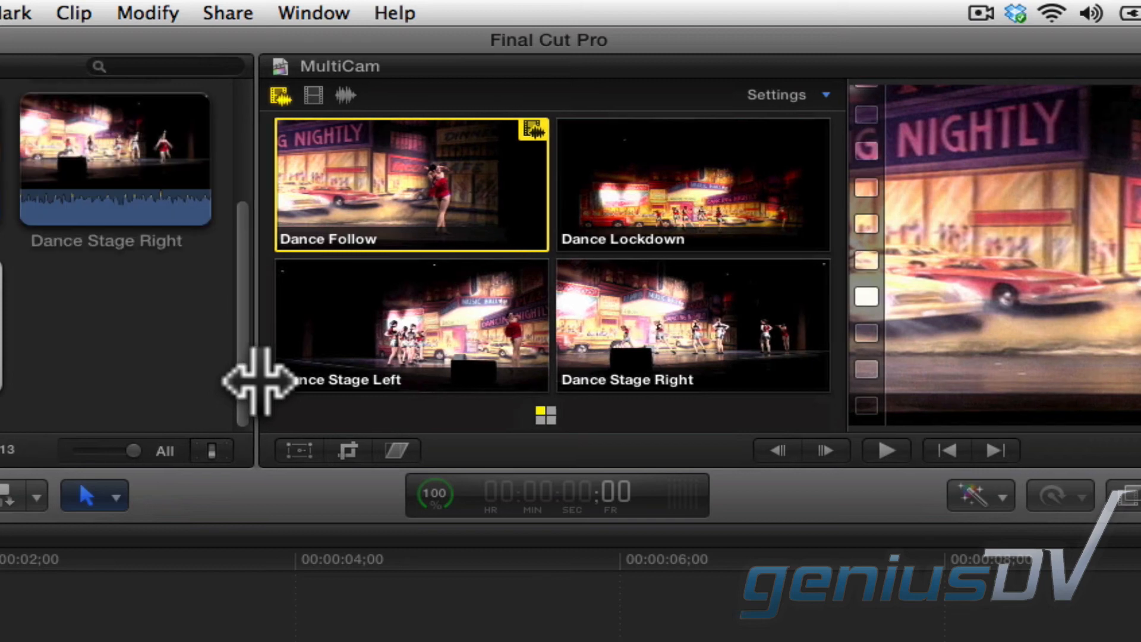
pyautogui.moveTo(260, 381)
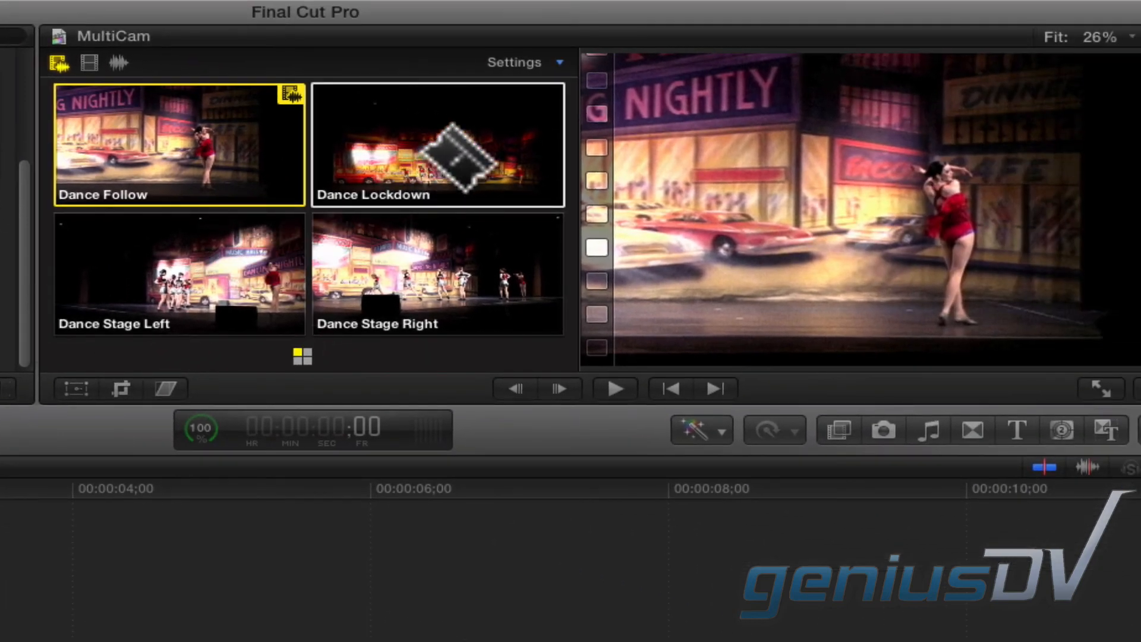
pyautogui.click(436, 143)
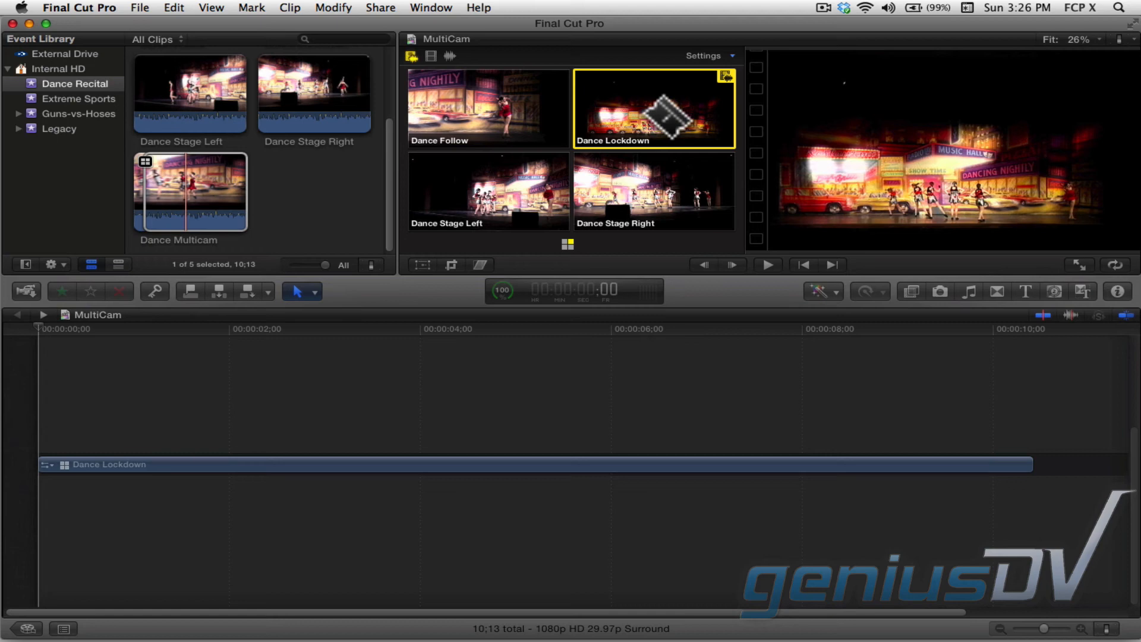
pyautogui.click(652, 190)
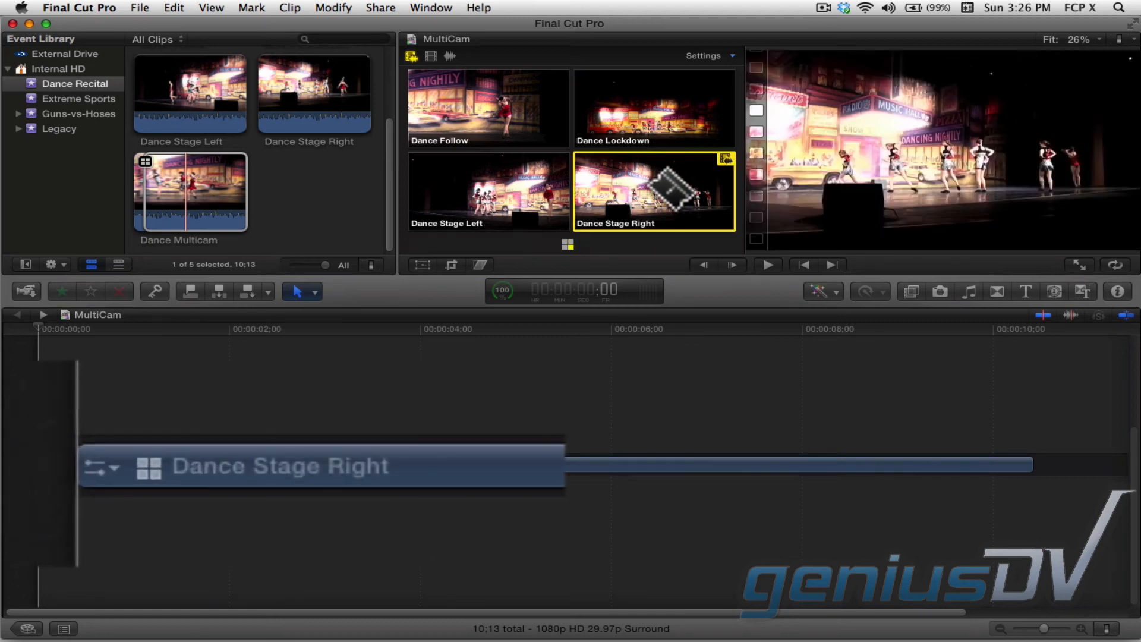
pyautogui.click(488, 190)
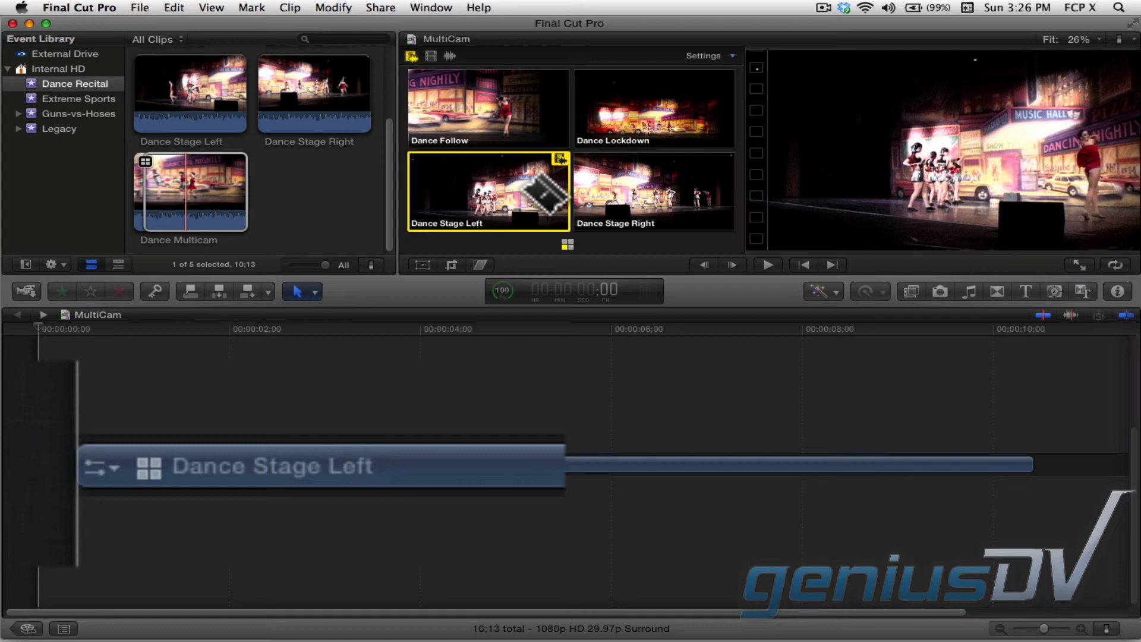
# Step: Cut only the video to Dance Lockdown, Stage Right and Stage Left, keeping Dance Follow audio
pyautogui.click(488, 108)
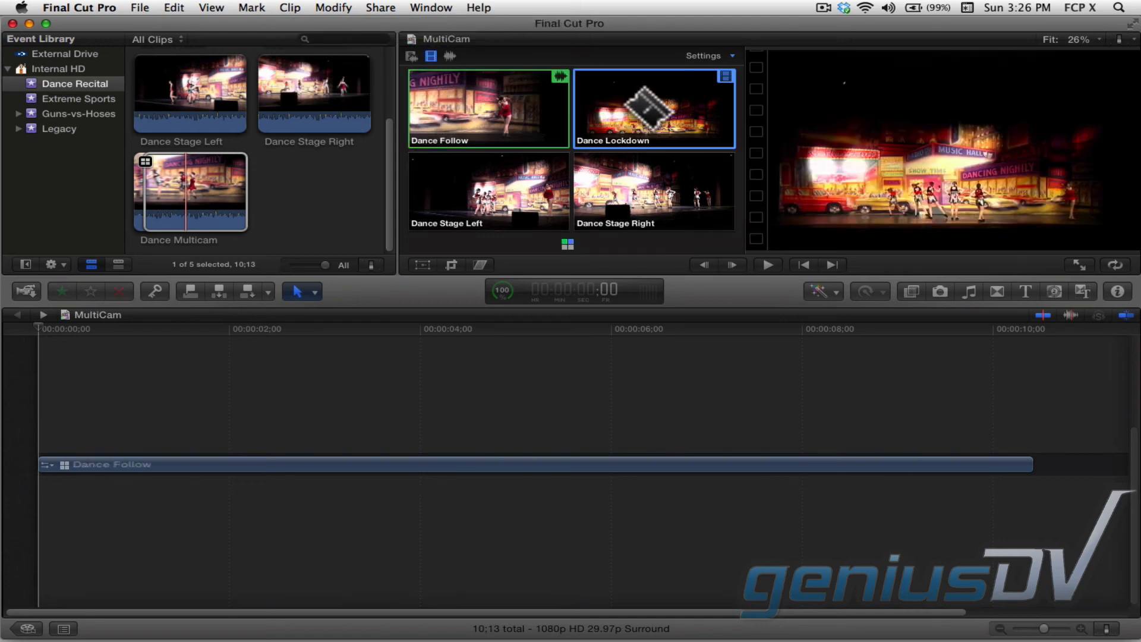
pyautogui.click(652, 108)
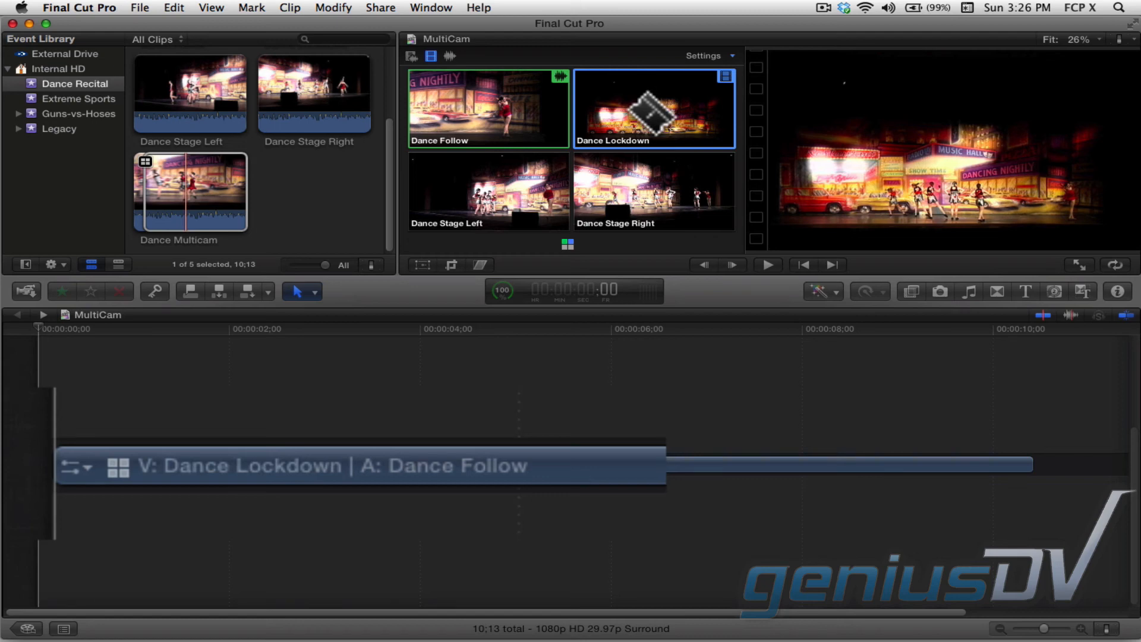
pyautogui.click(652, 190)
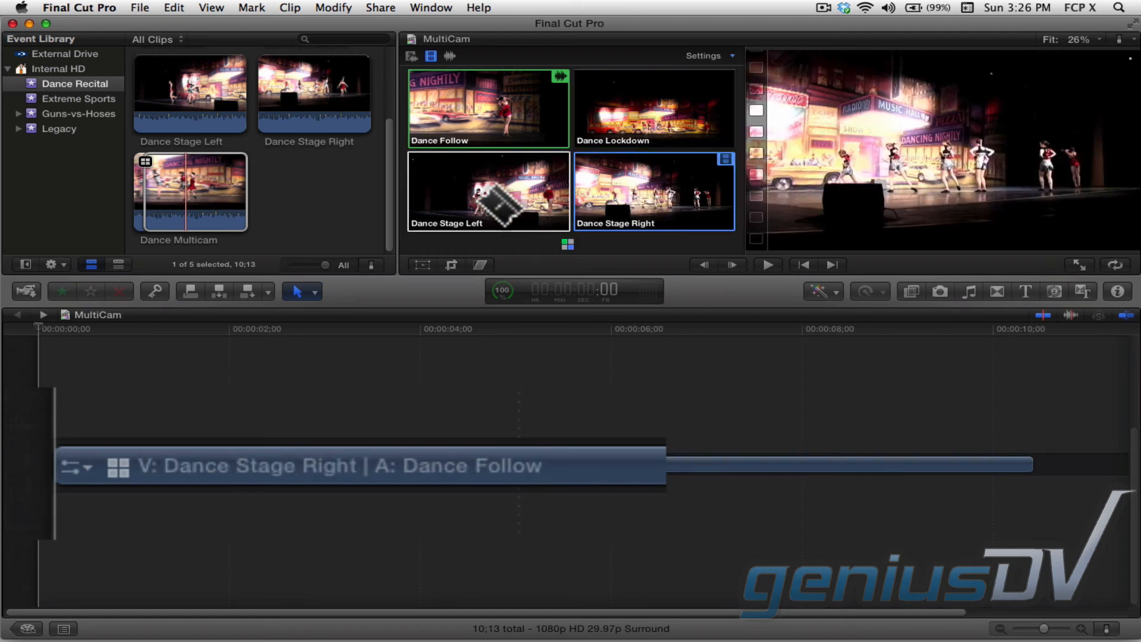
pyautogui.click(487, 190)
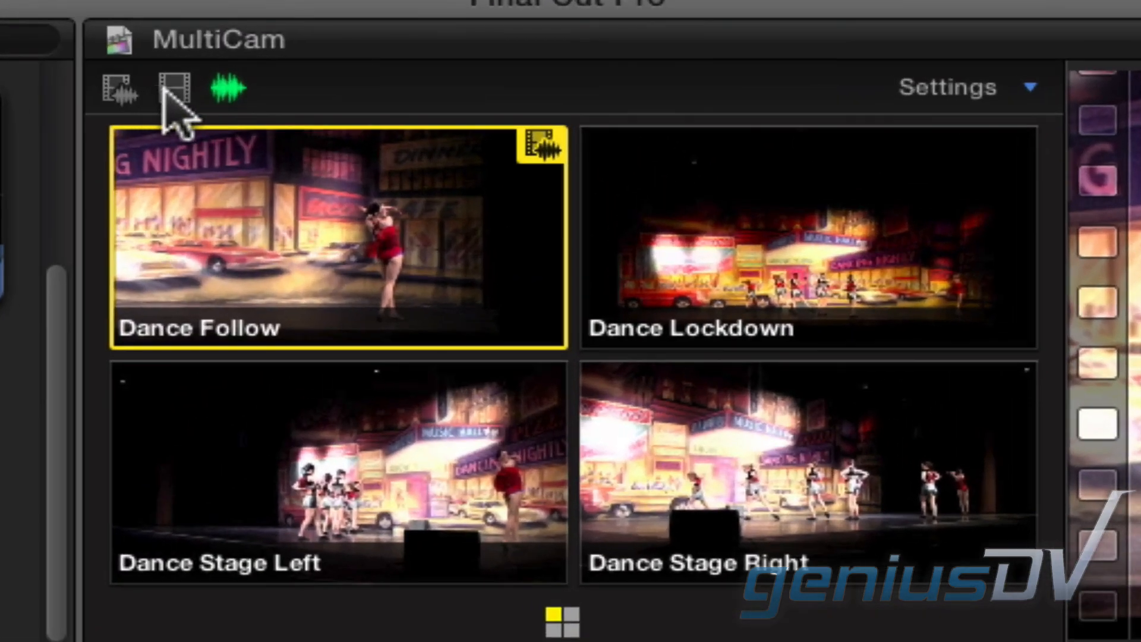
pyautogui.moveTo(174, 86)
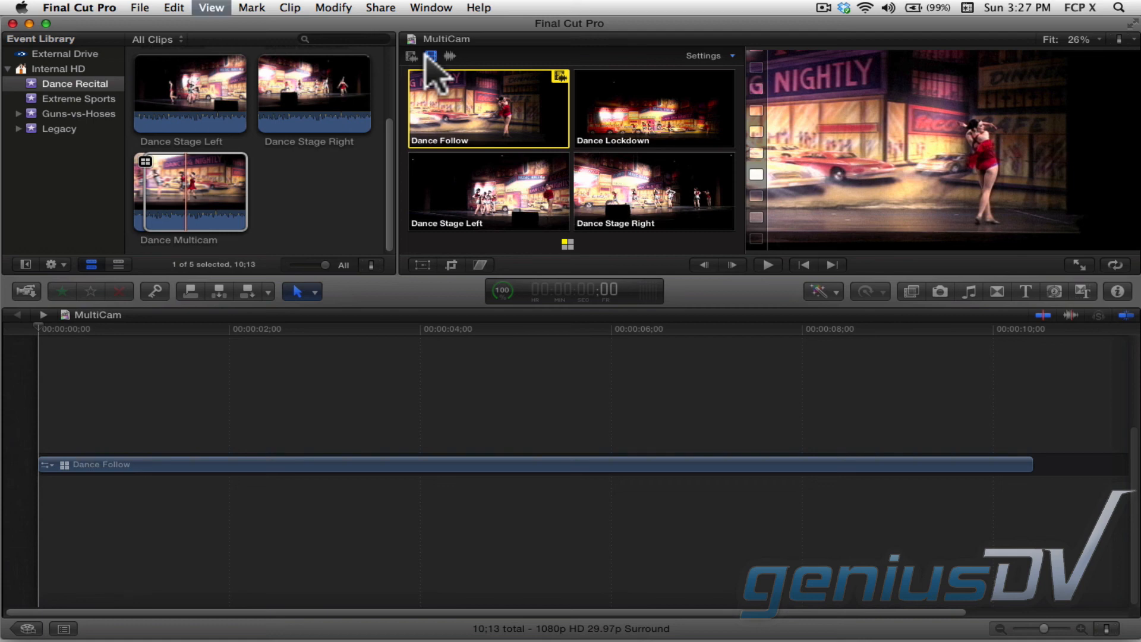
# Step: Keep video-only switching active so the project clip's audio stays on Dance Follow
pyautogui.click(765, 263)
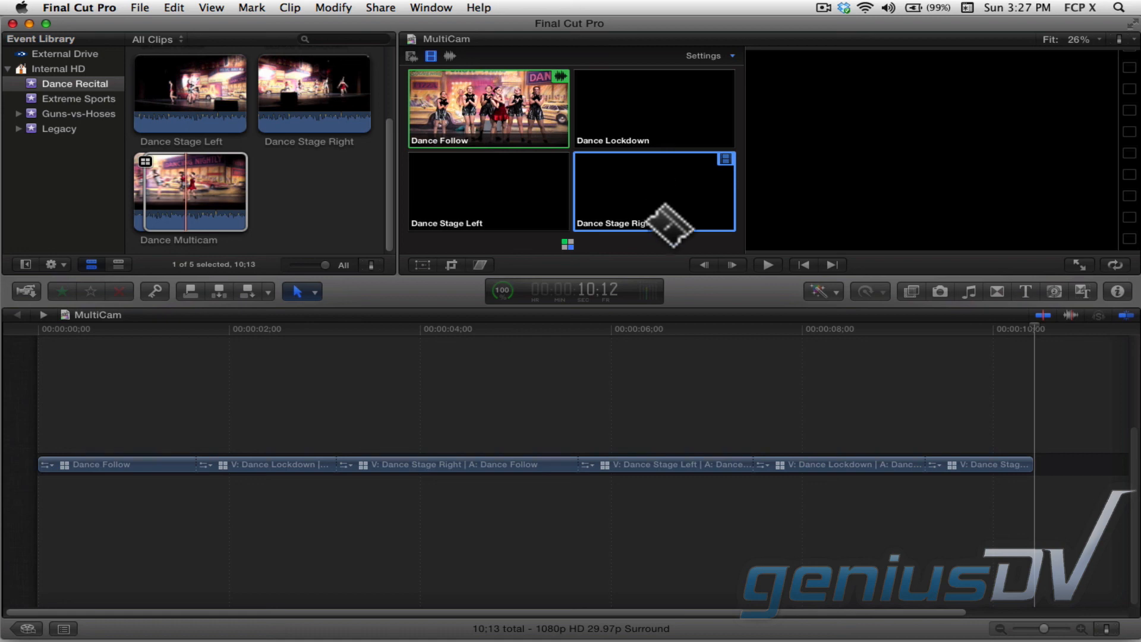
# Step: During playback, replace one edit's video with Dance Stage Left and cut to Dance Lockdown
pyautogui.click(545, 328)
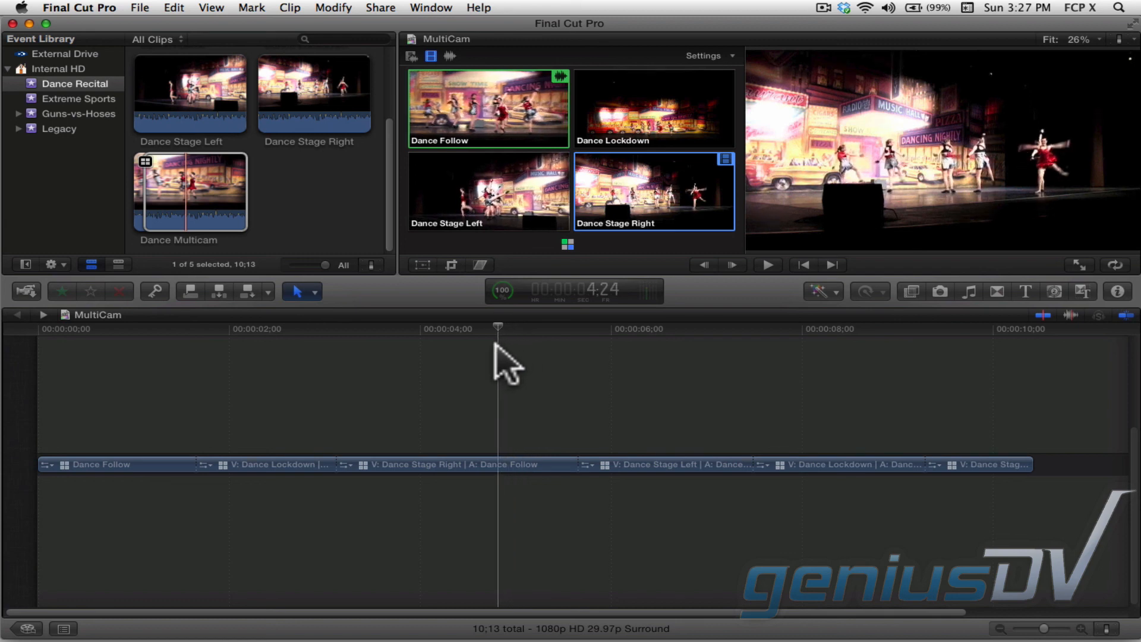
pyautogui.click(488, 191)
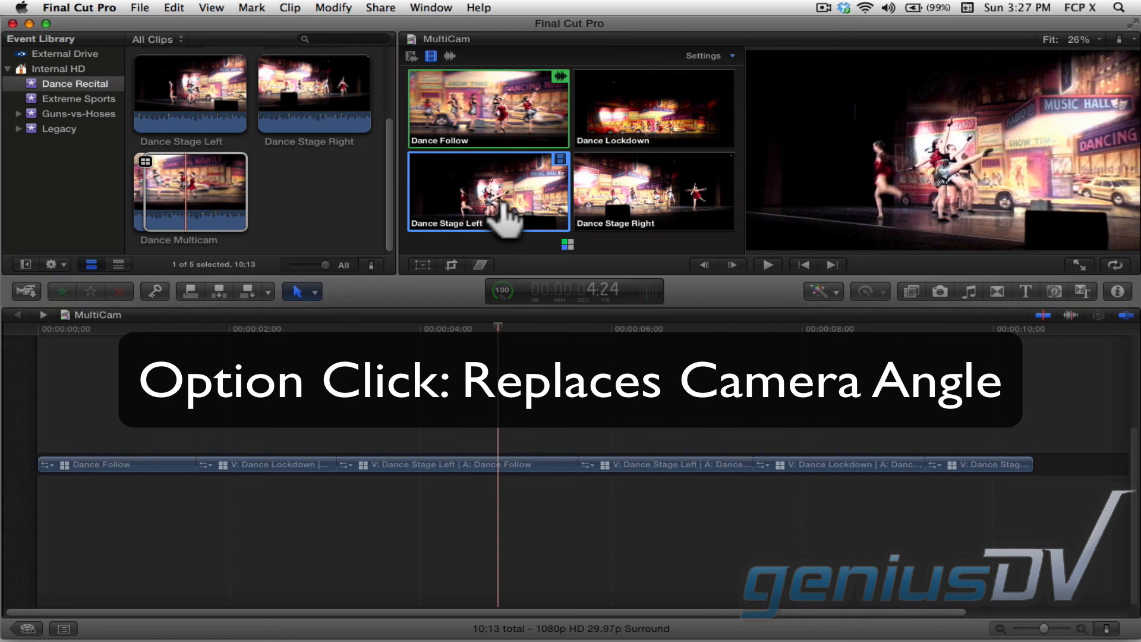
pyautogui.click(653, 108)
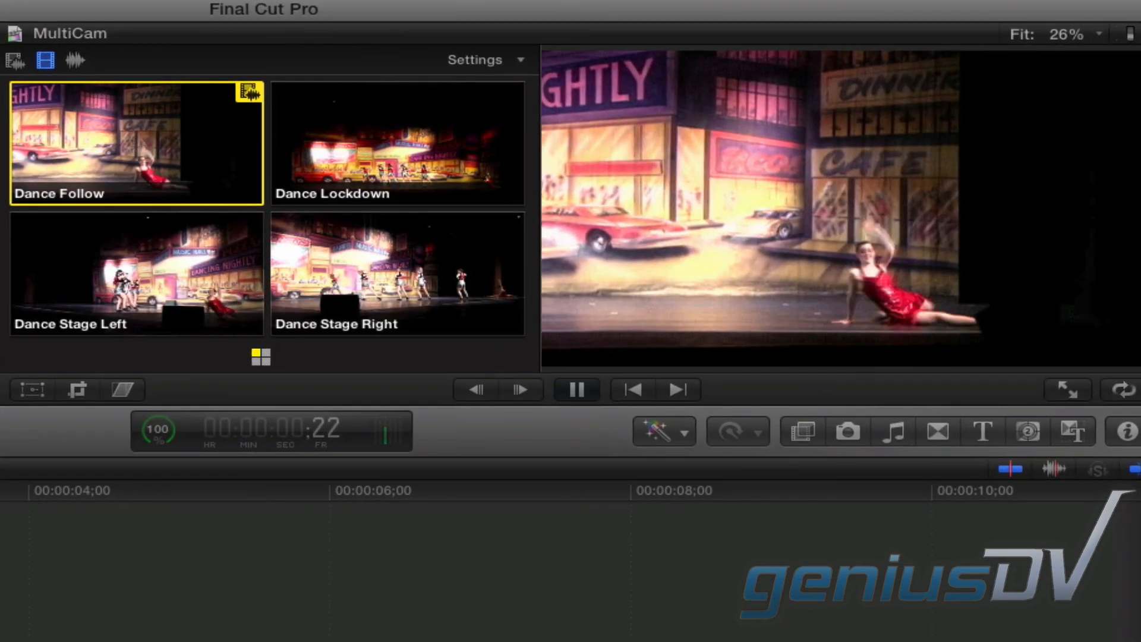
pyautogui.click(397, 142)
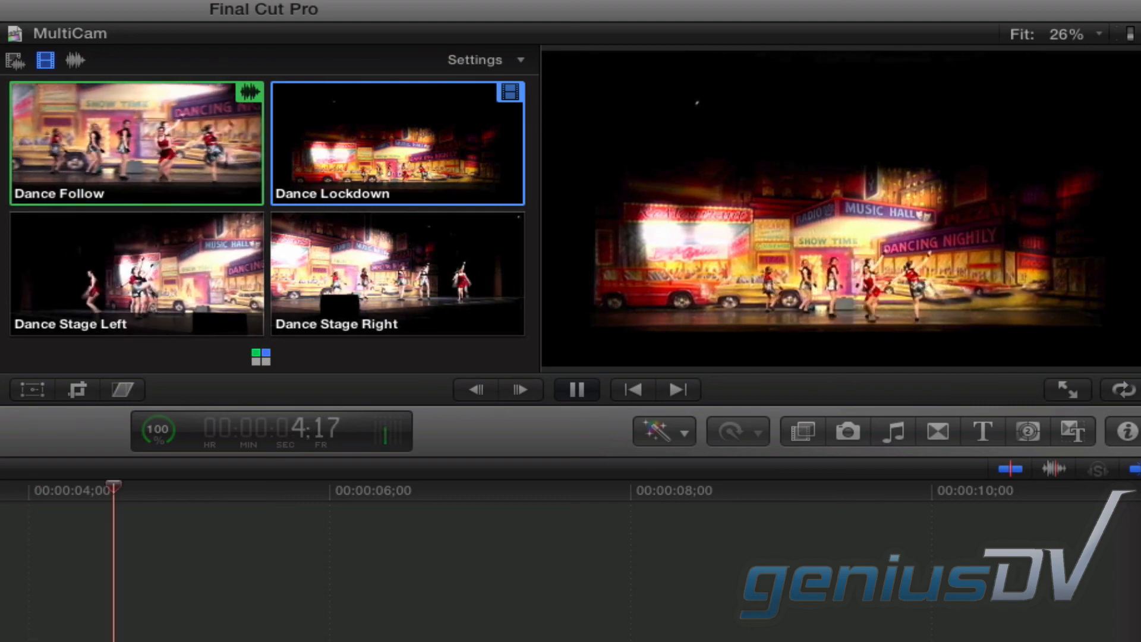
pyautogui.click(135, 273)
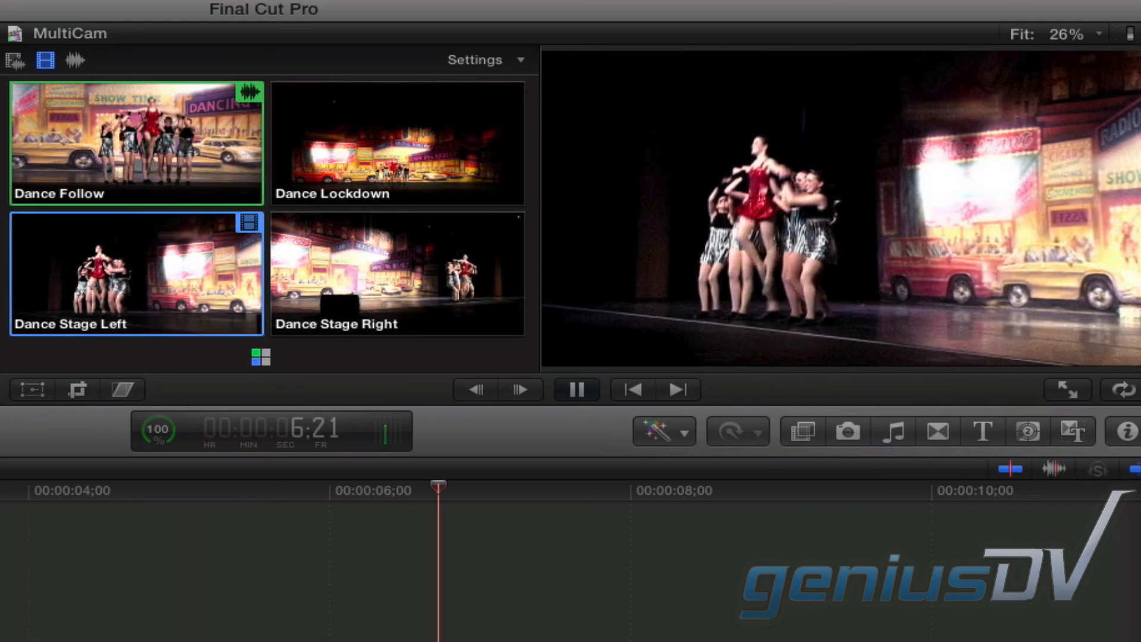